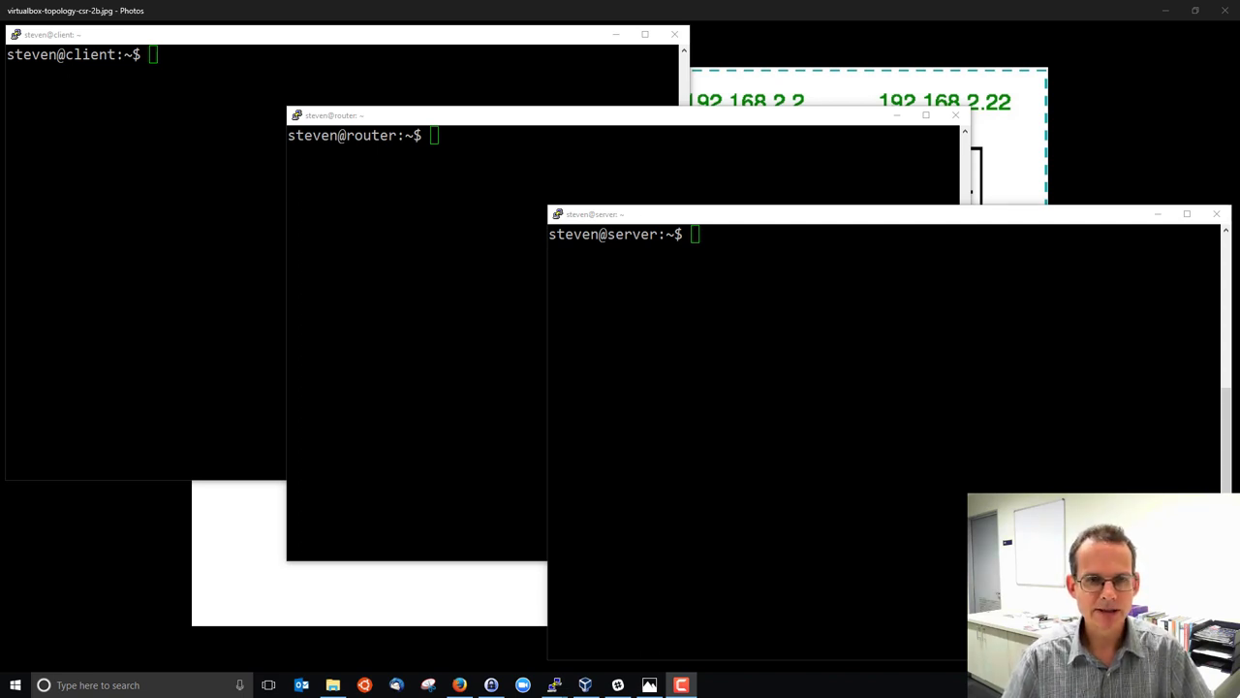
mouse_move(1079, 140)
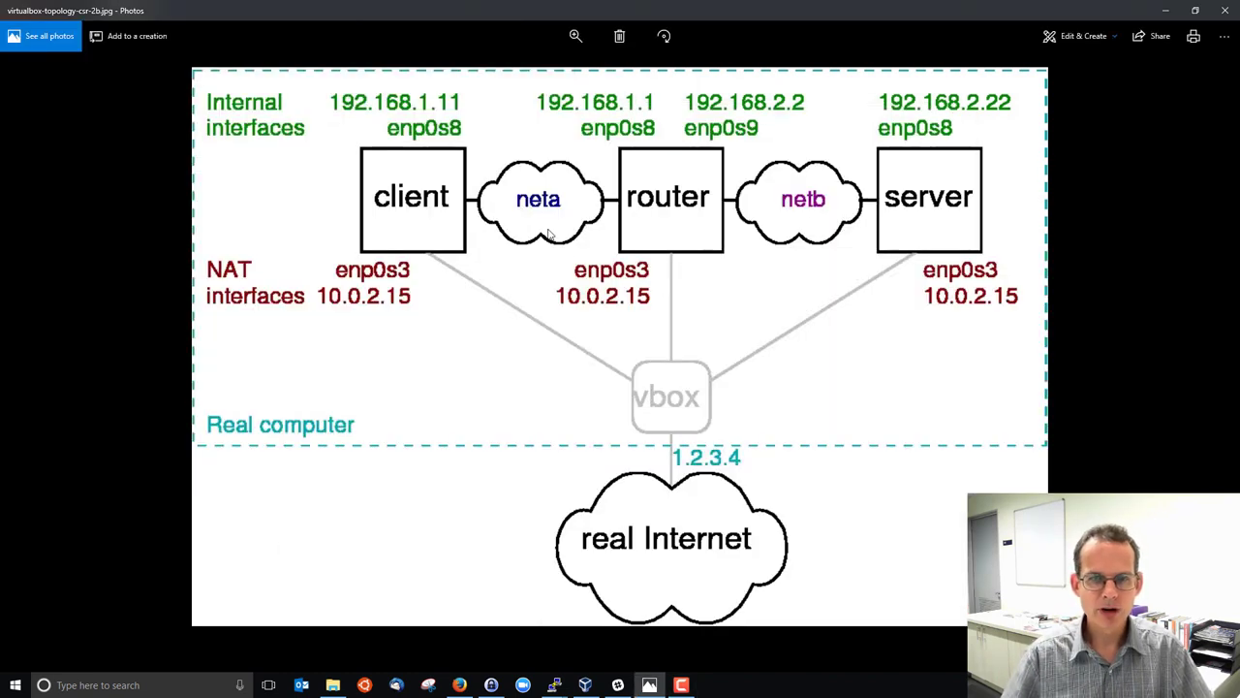
mouse_move(655, 215)
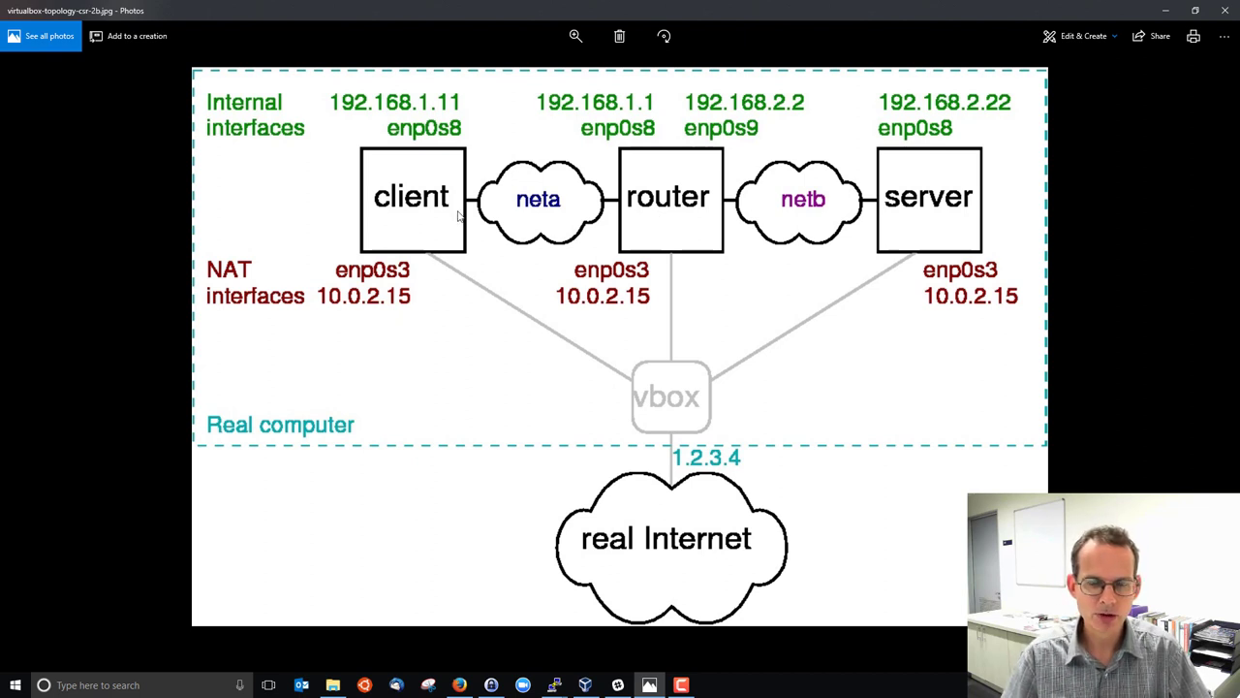
mouse_move(434, 232)
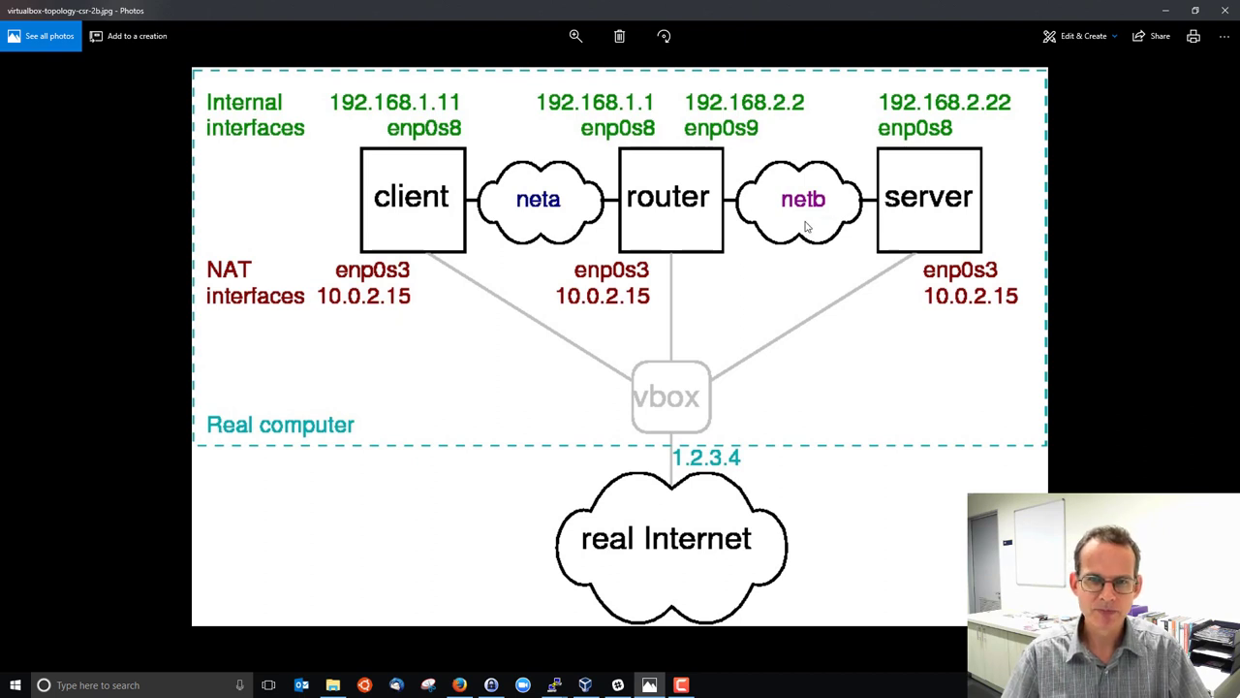
mouse_move(446, 113)
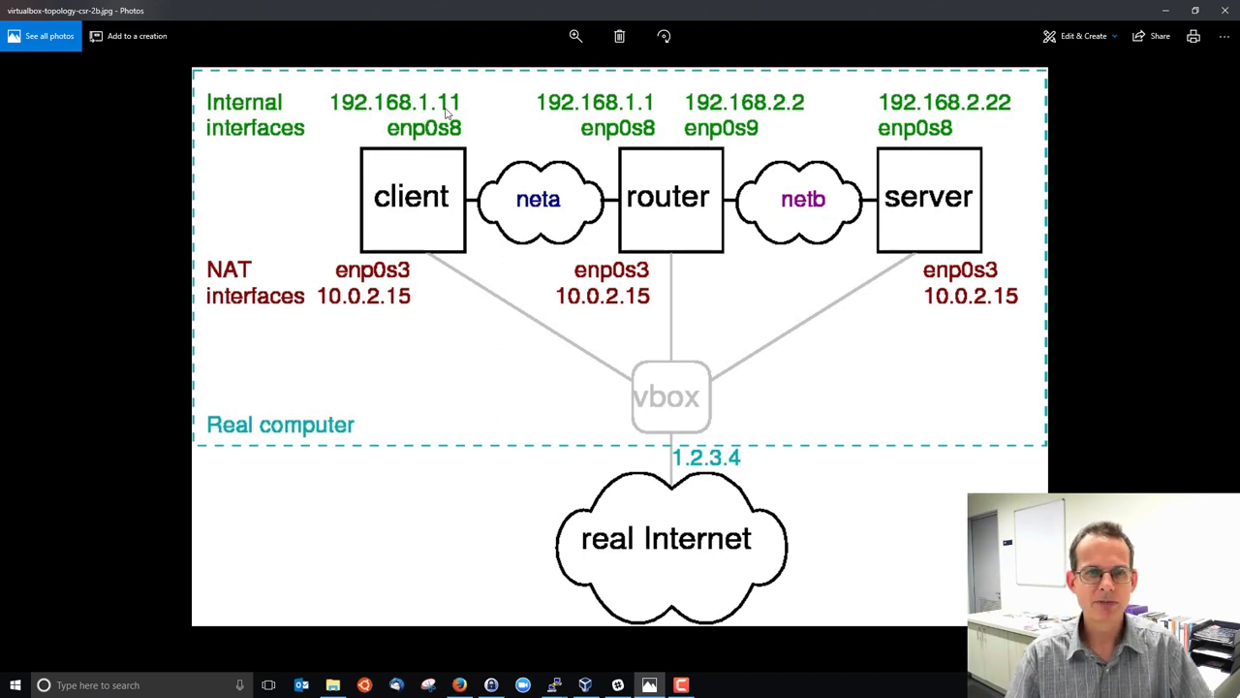
mouse_move(717, 155)
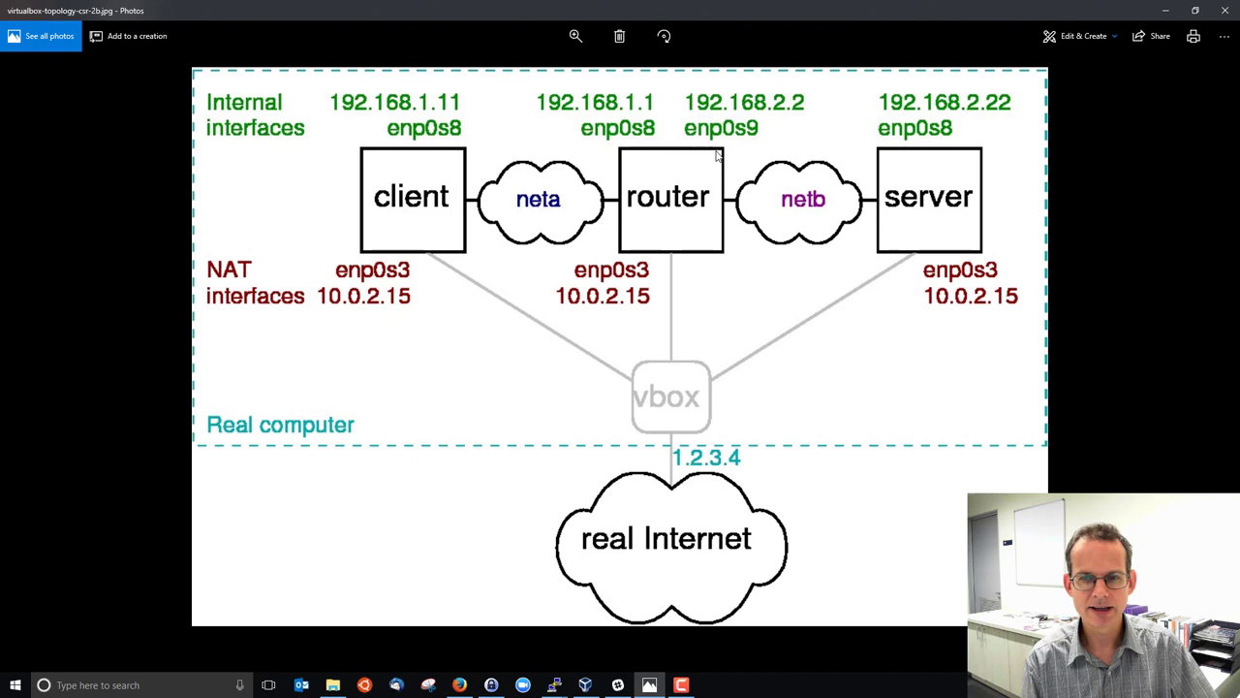
mouse_move(760, 217)
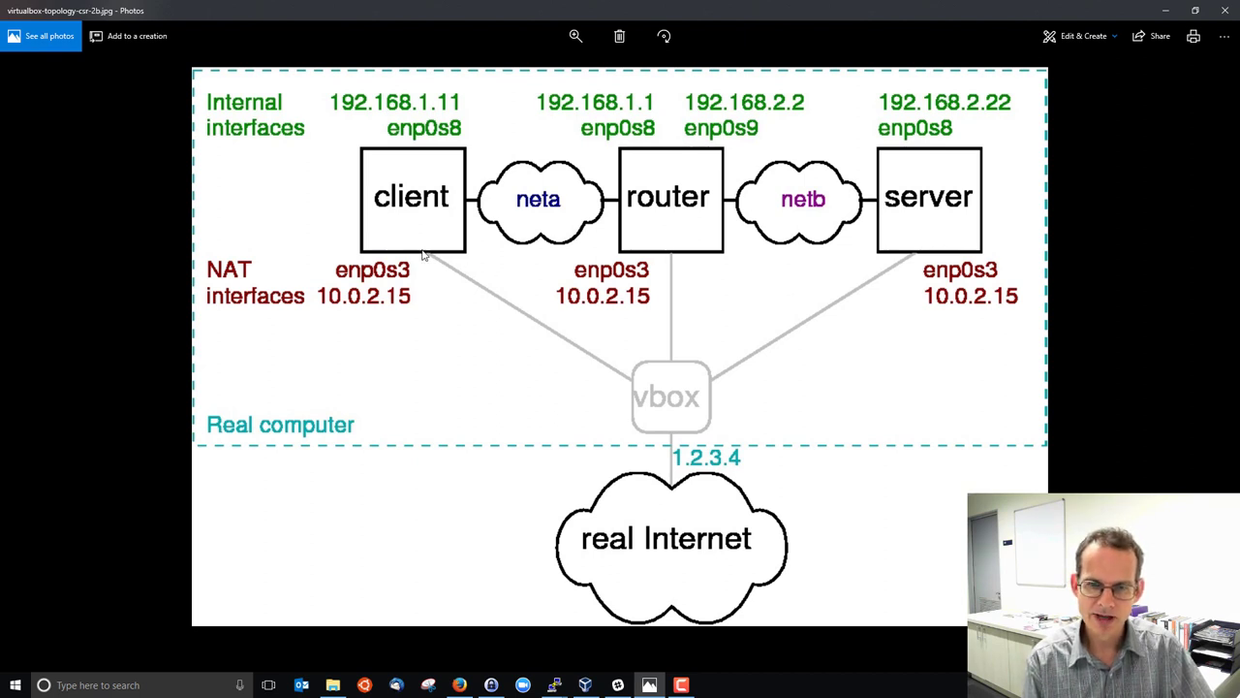
mouse_move(674, 507)
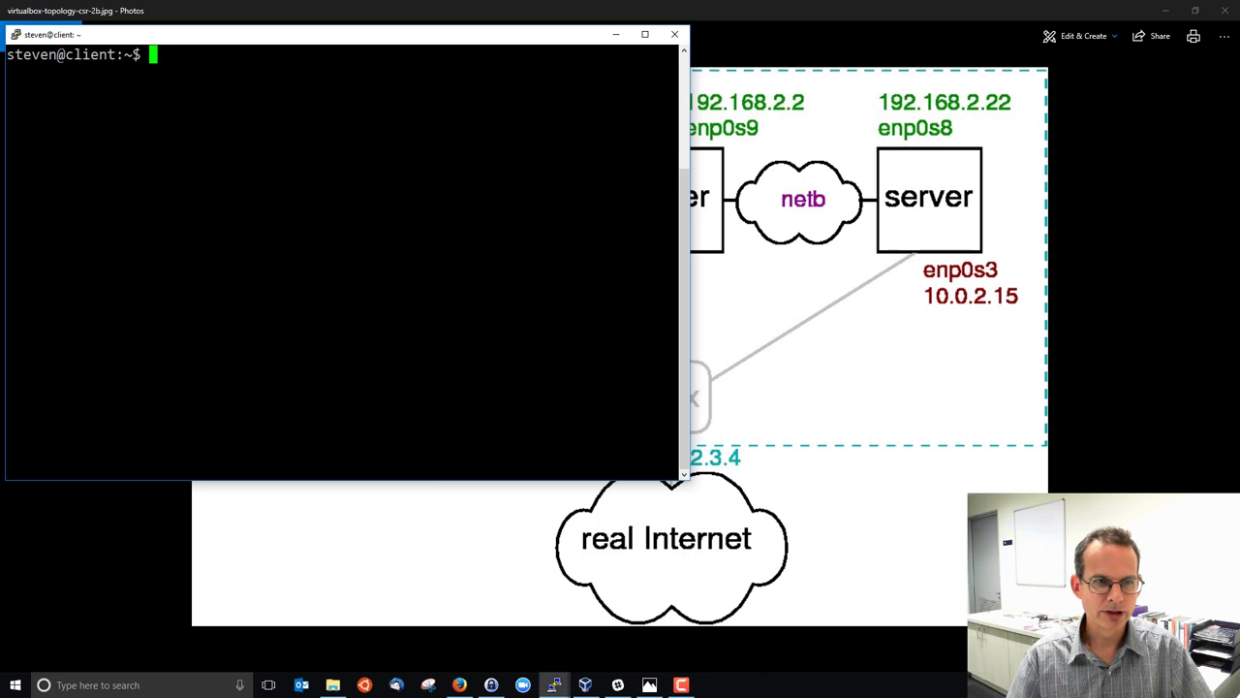
Maximize the client window and run ifconfig to list enp0s3, enp0s8 and lo
click(643, 35)
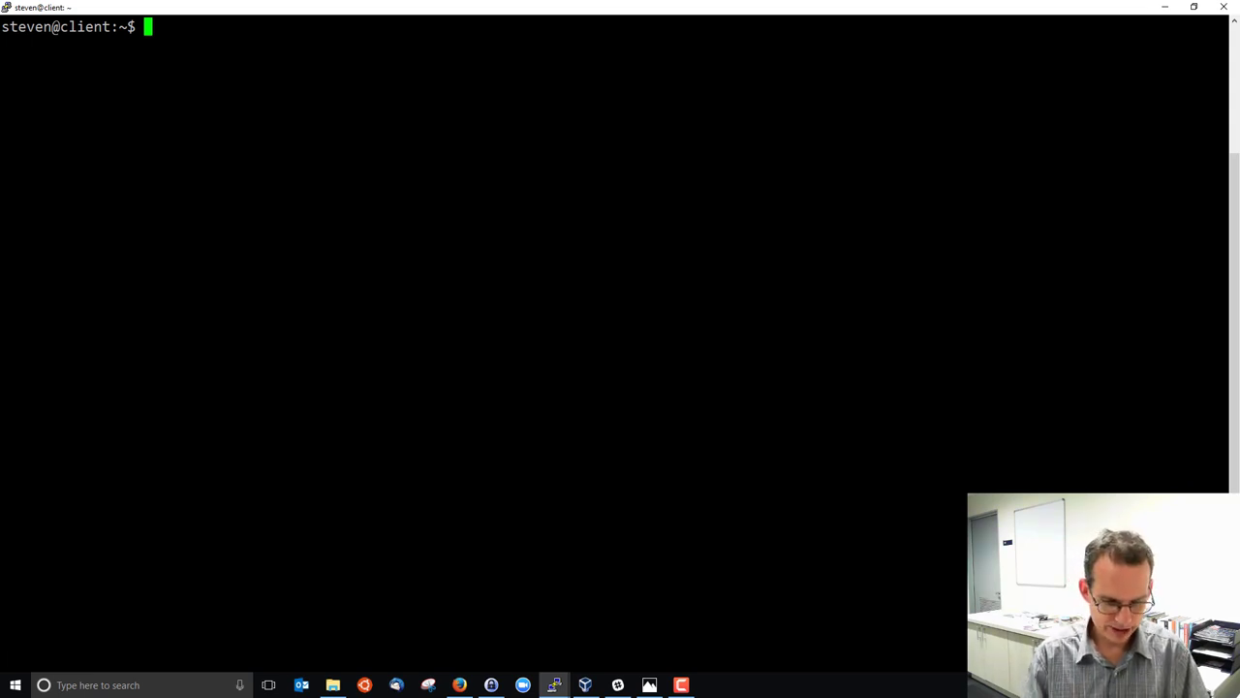
text(ifconfig)
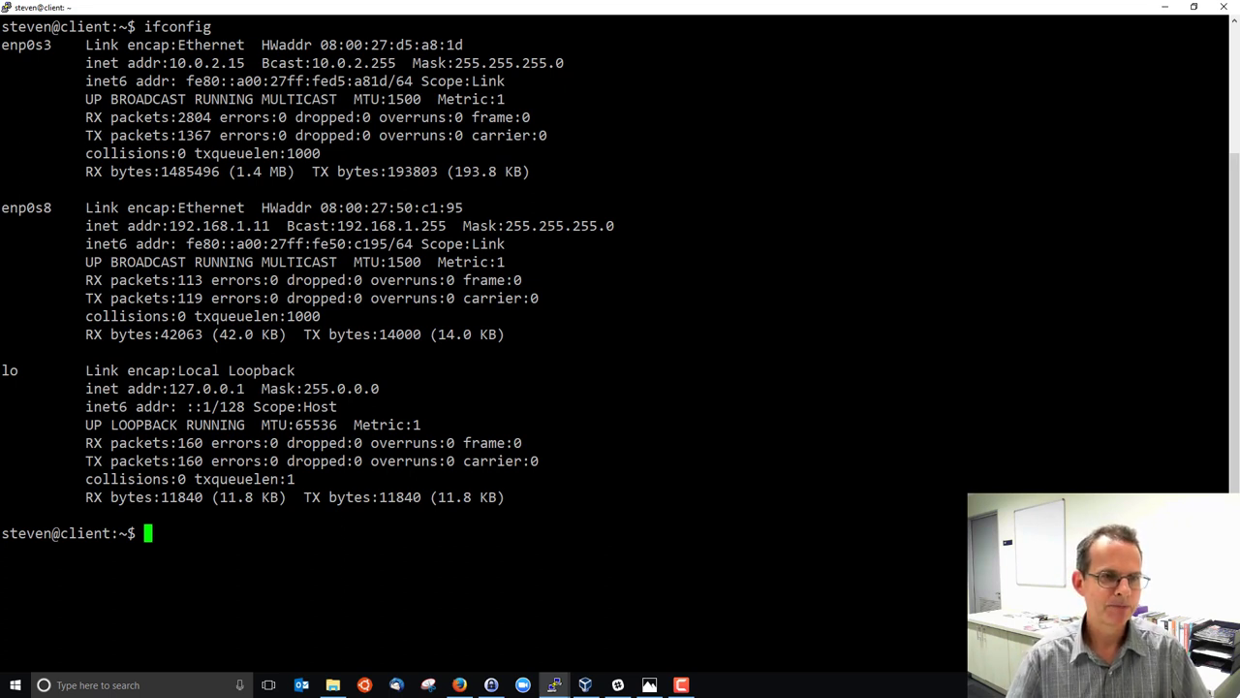
double_click(28, 44)
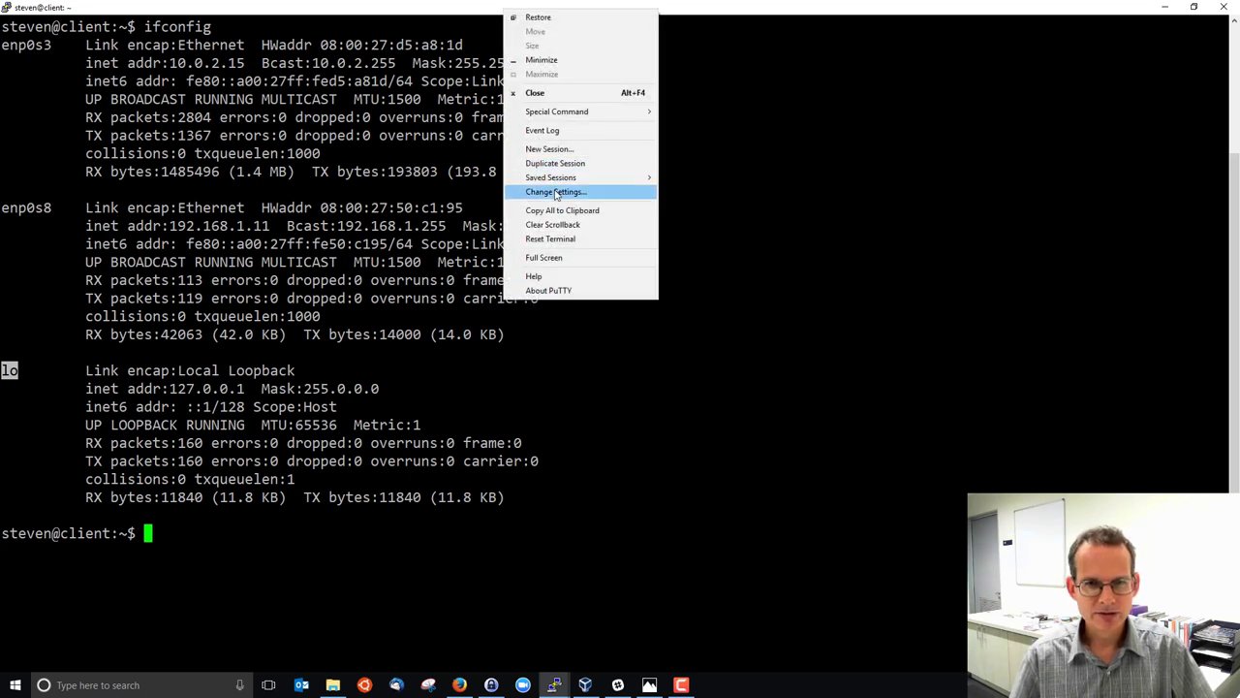
Pick a larger terminal font in Change Settings > Window > Appearance
click(554, 192)
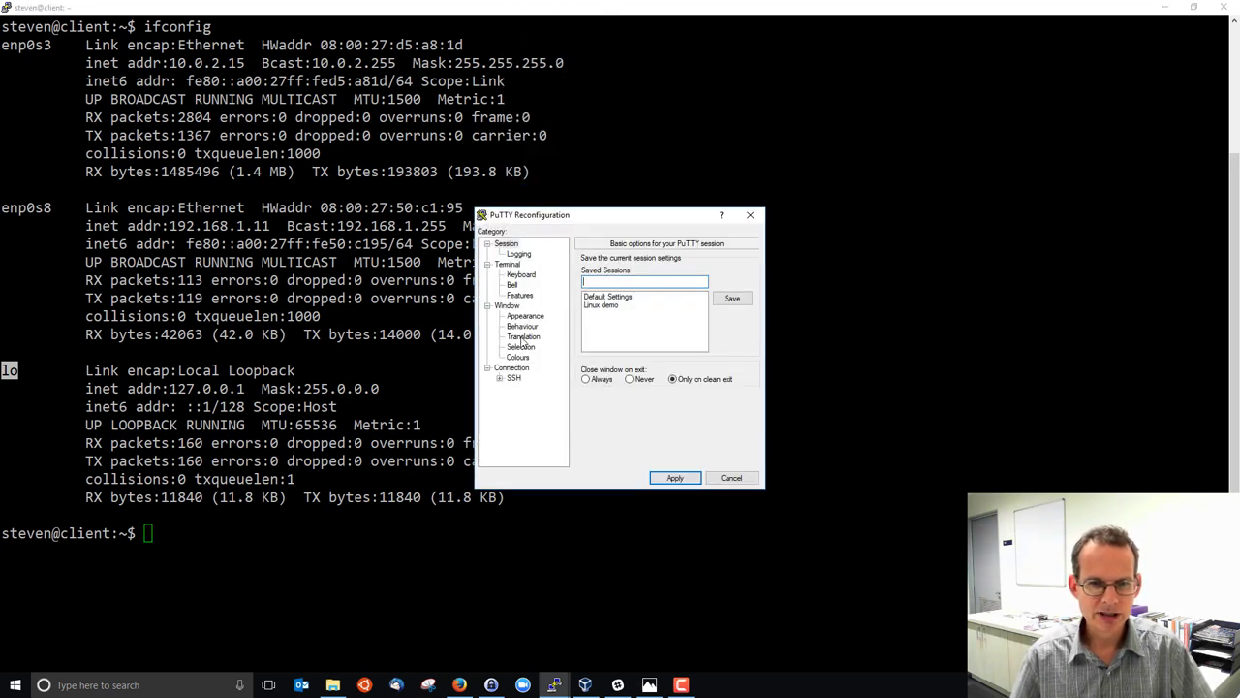
click(525, 316)
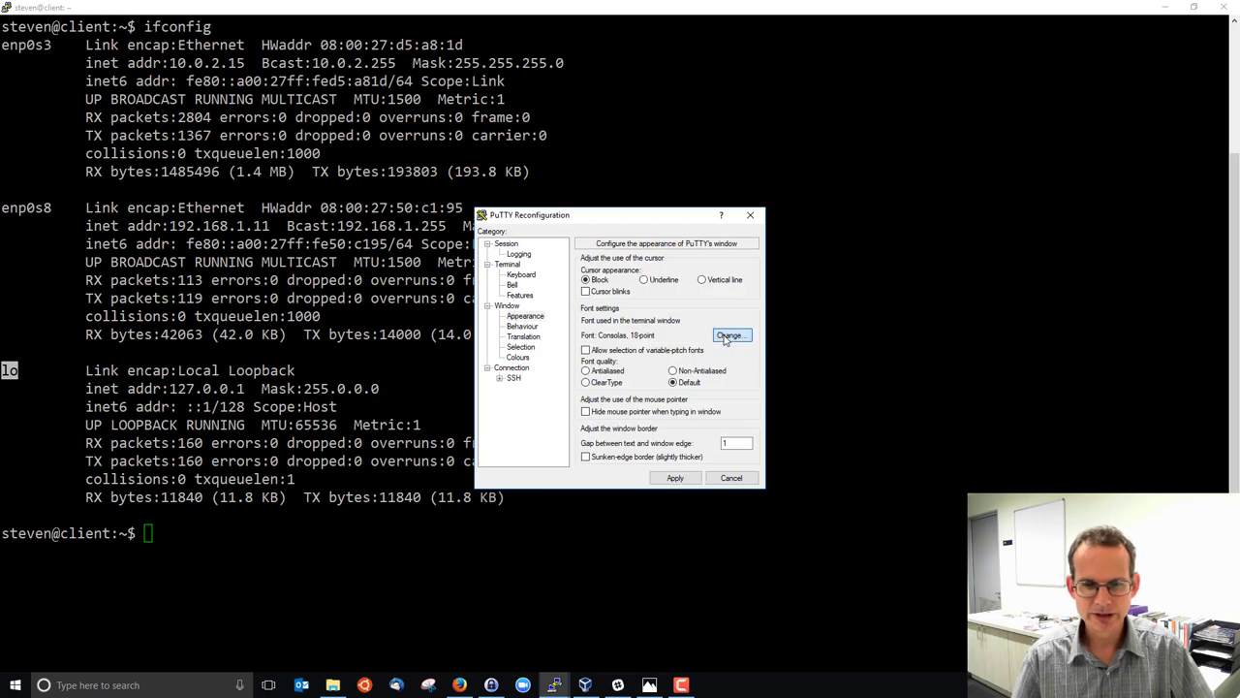
click(729, 334)
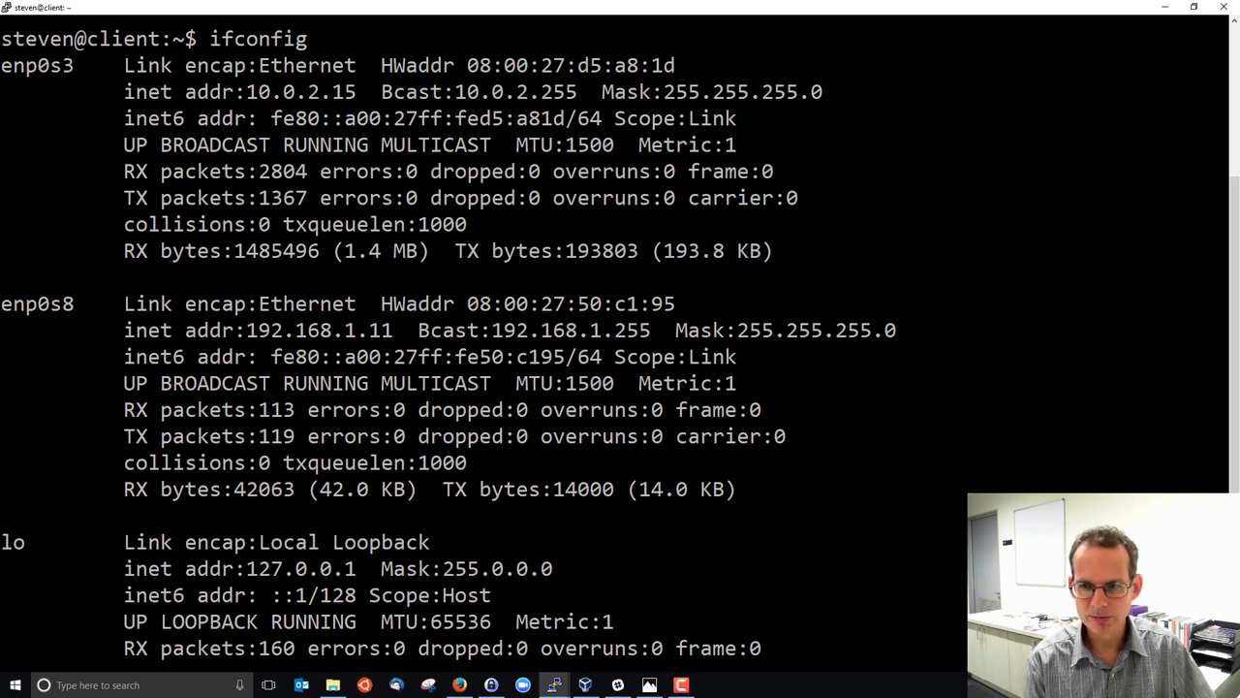
Run ifconfig enp0s8 to show only that interface at 192.168.1.11
scroll(down, 3)
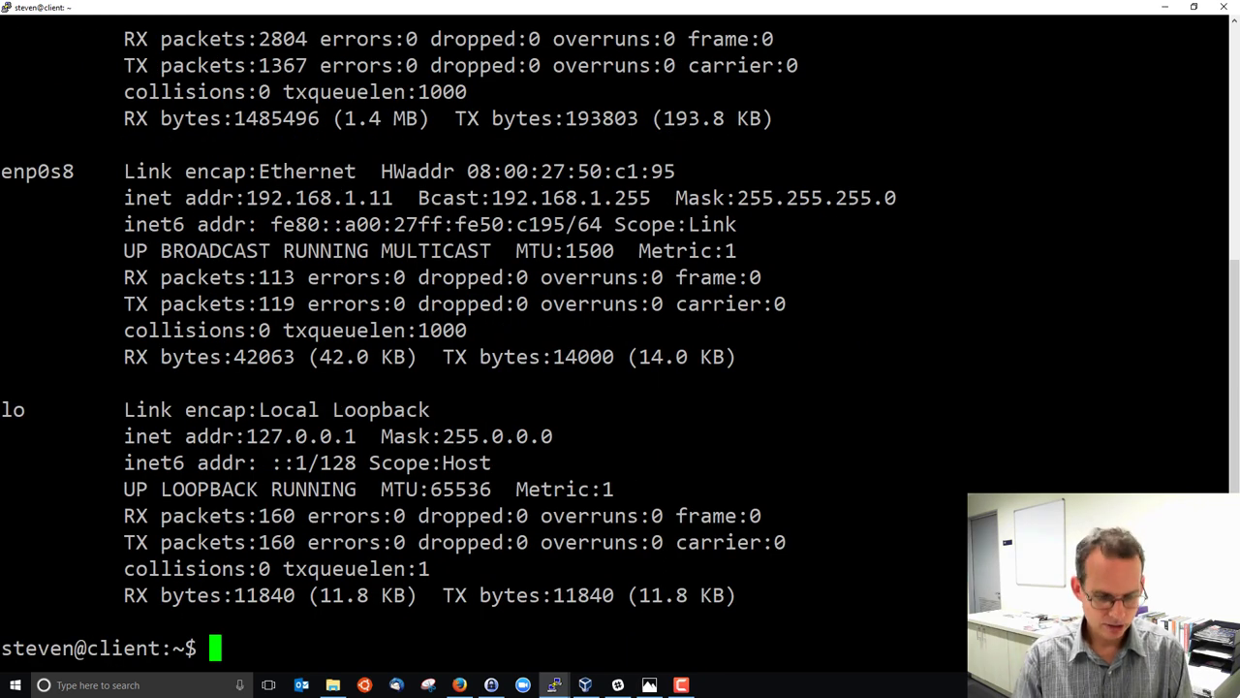
text(ifconfig e)
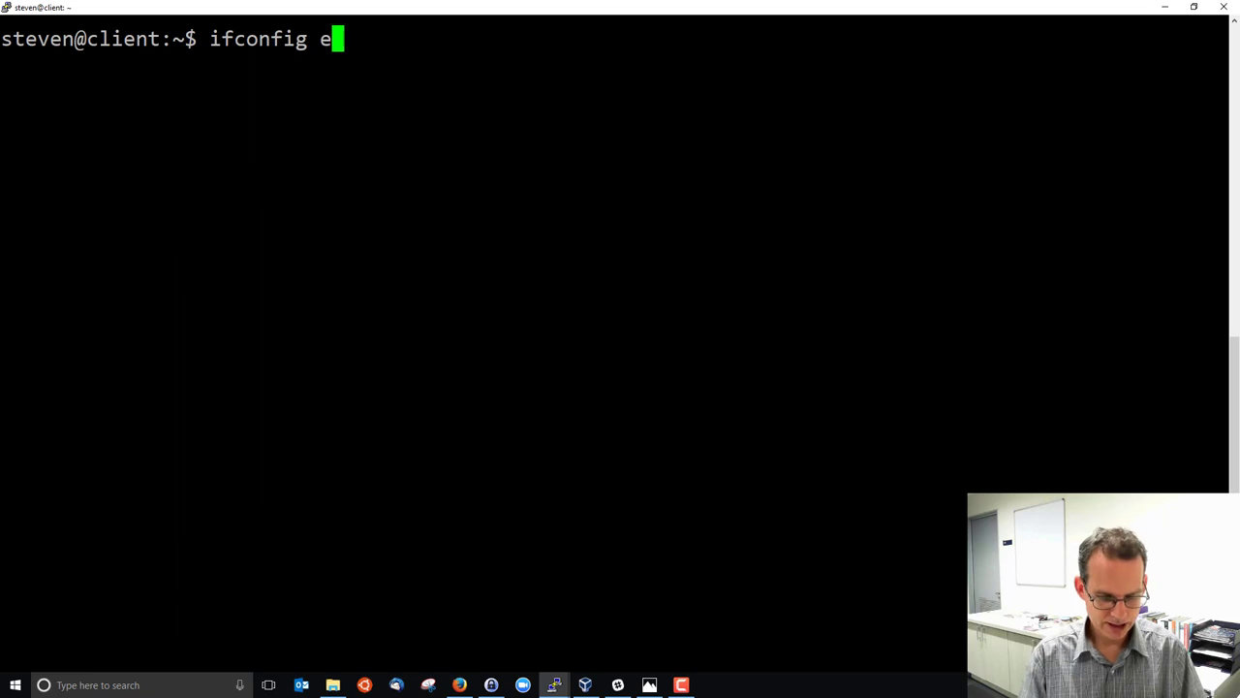
text(np0s8)
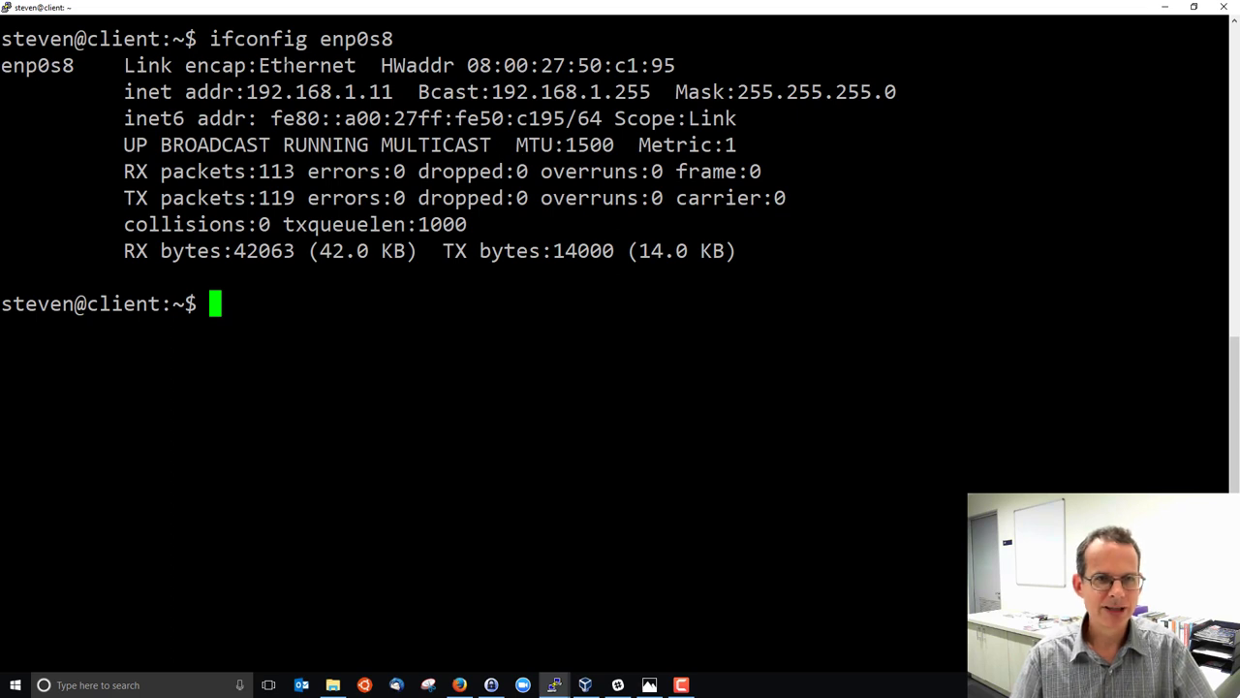
double_click(307, 66)
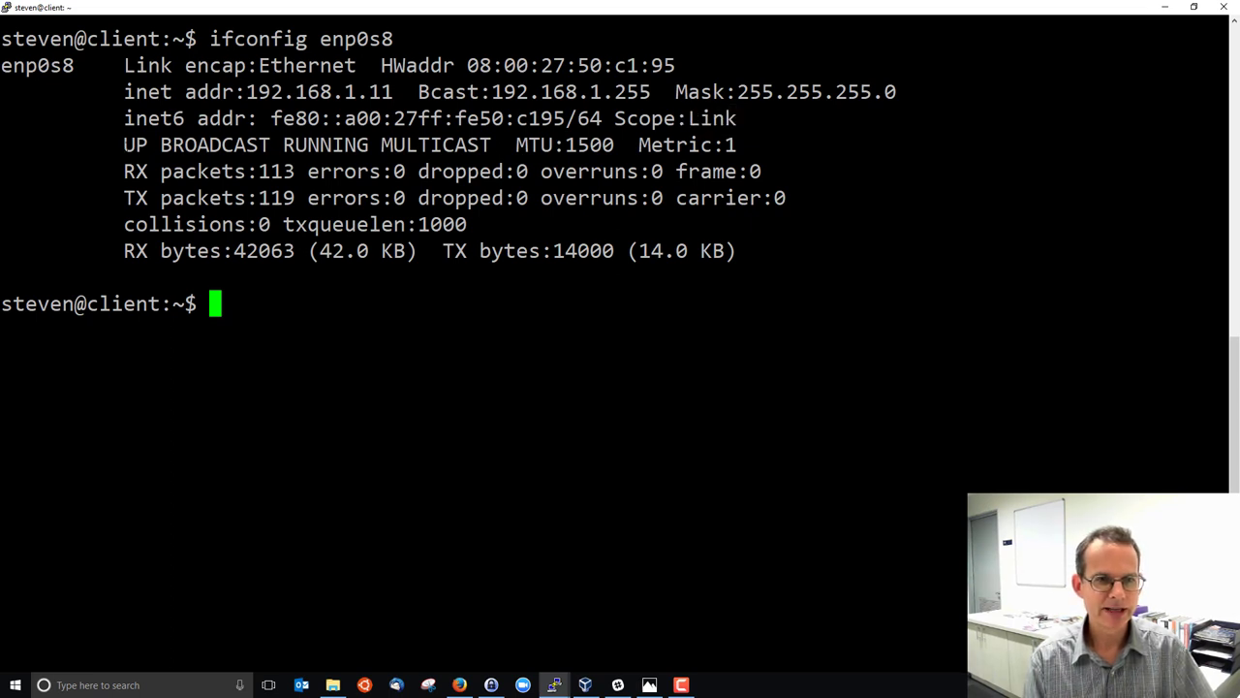
double_click(136, 144)
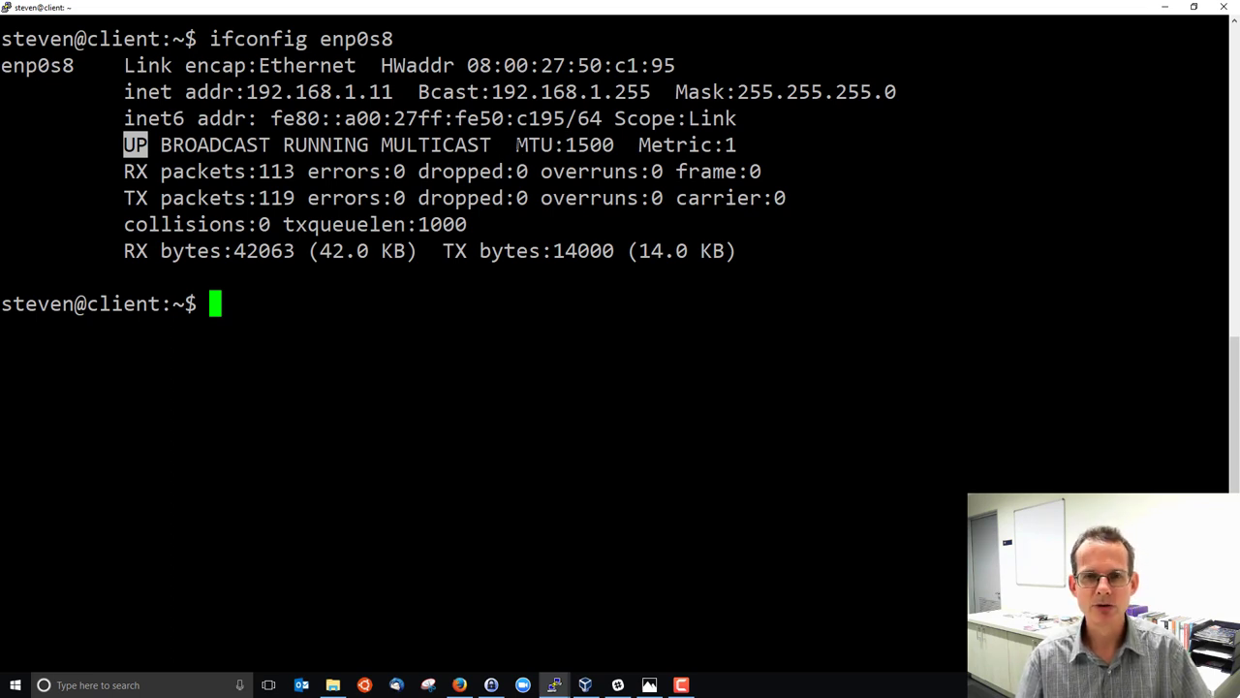
double_click(589, 144)
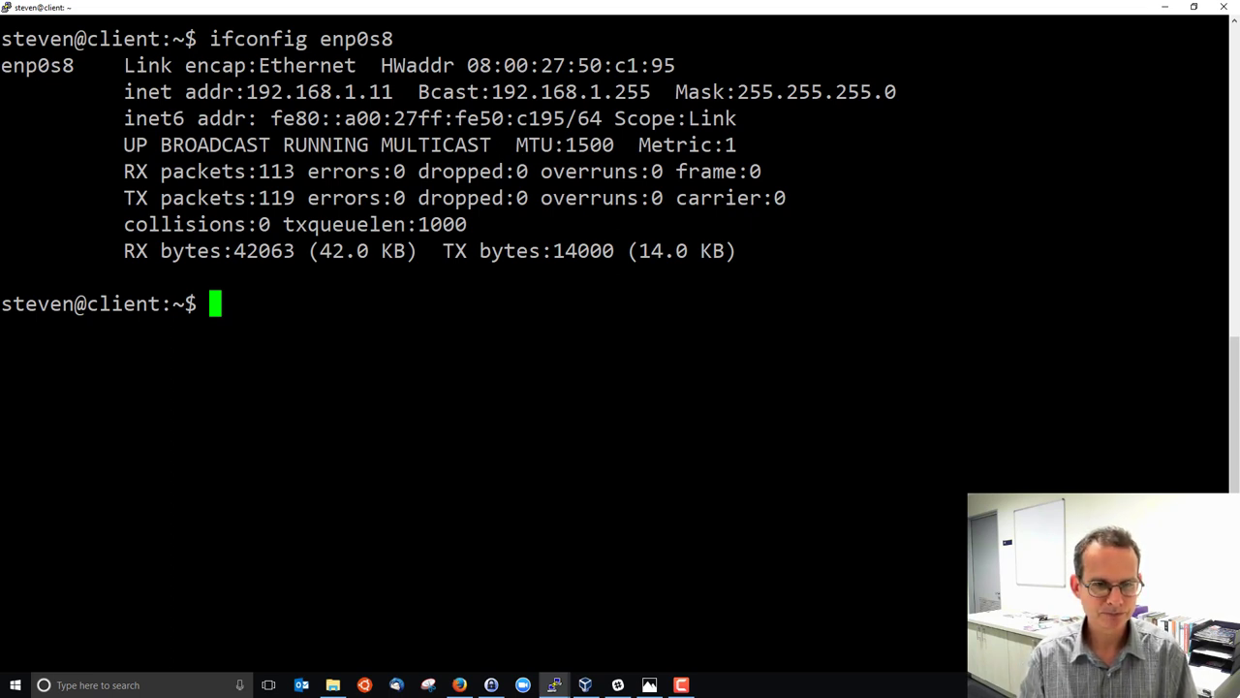
Run ifconfig for all interfaces, then consult man ifconfig
text(if)
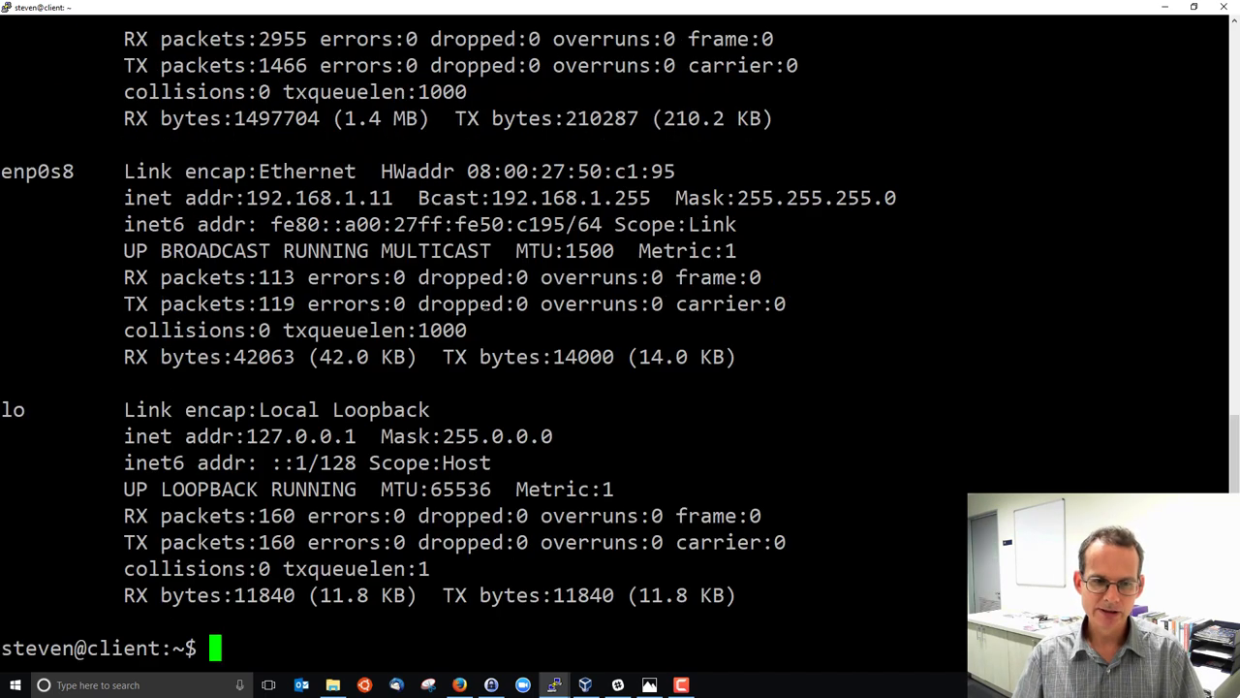
text(man ifco)
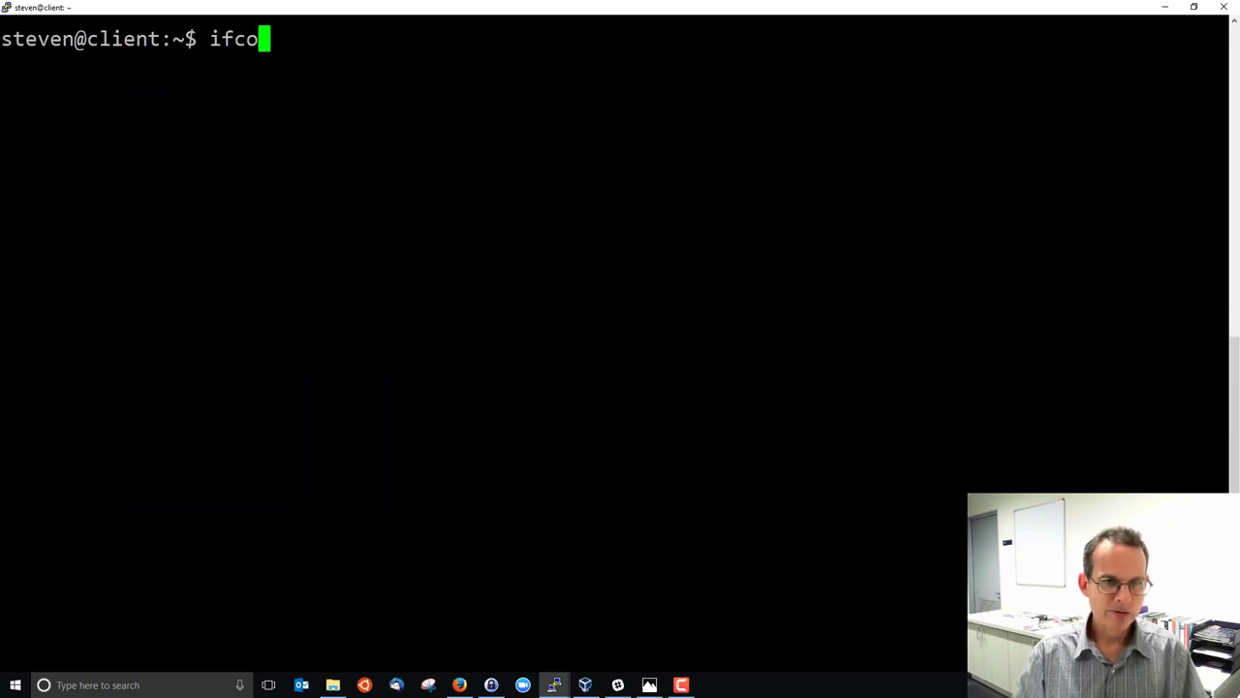
Run ifconfig -a to list every interface including inactive ones and scroll through it
text(nfig -a)
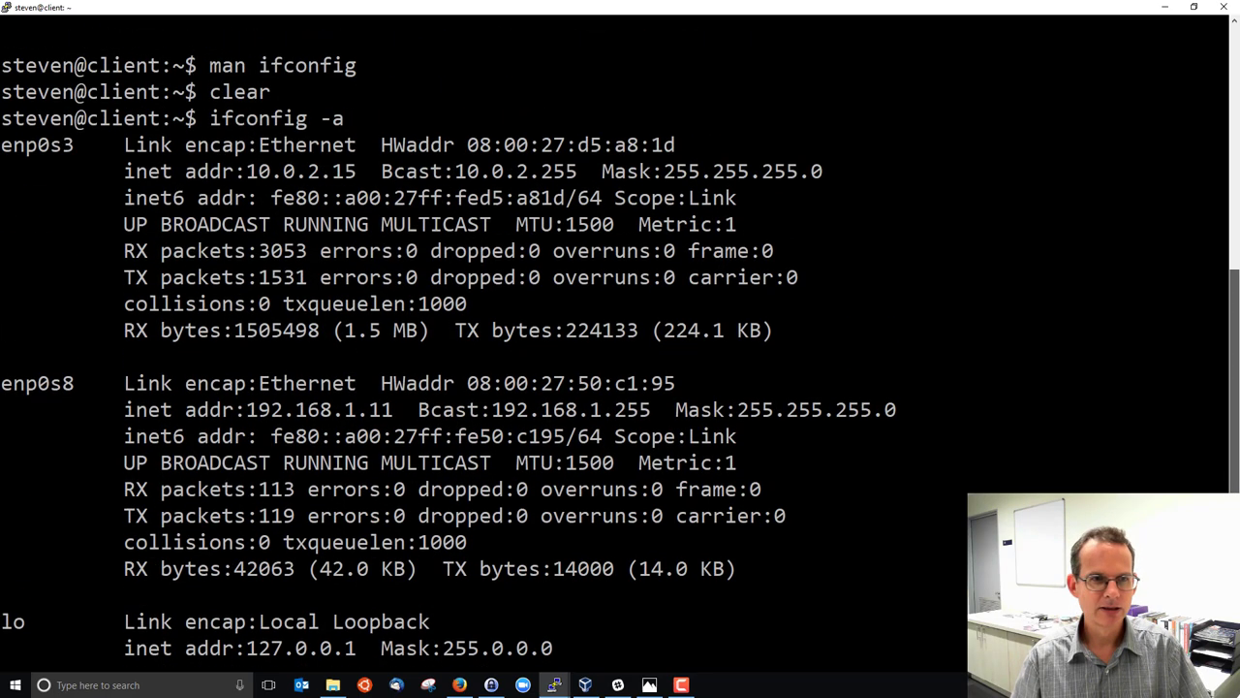
scroll(down, 3)
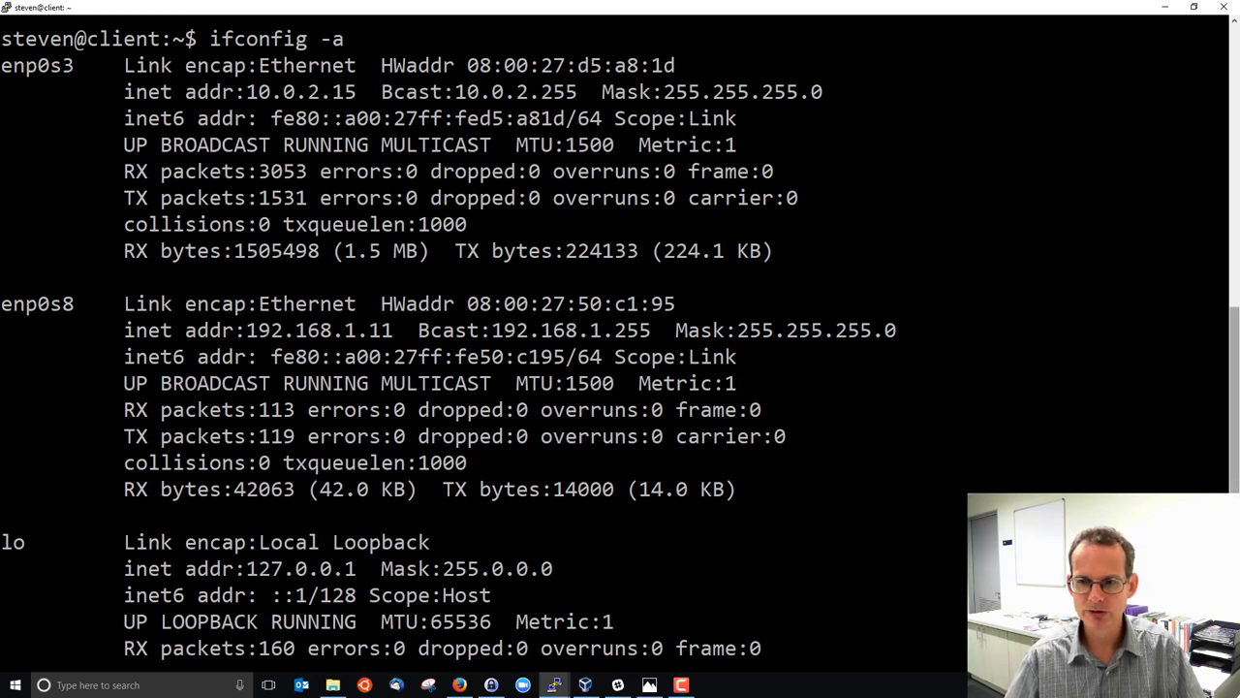
scroll(down, 3)
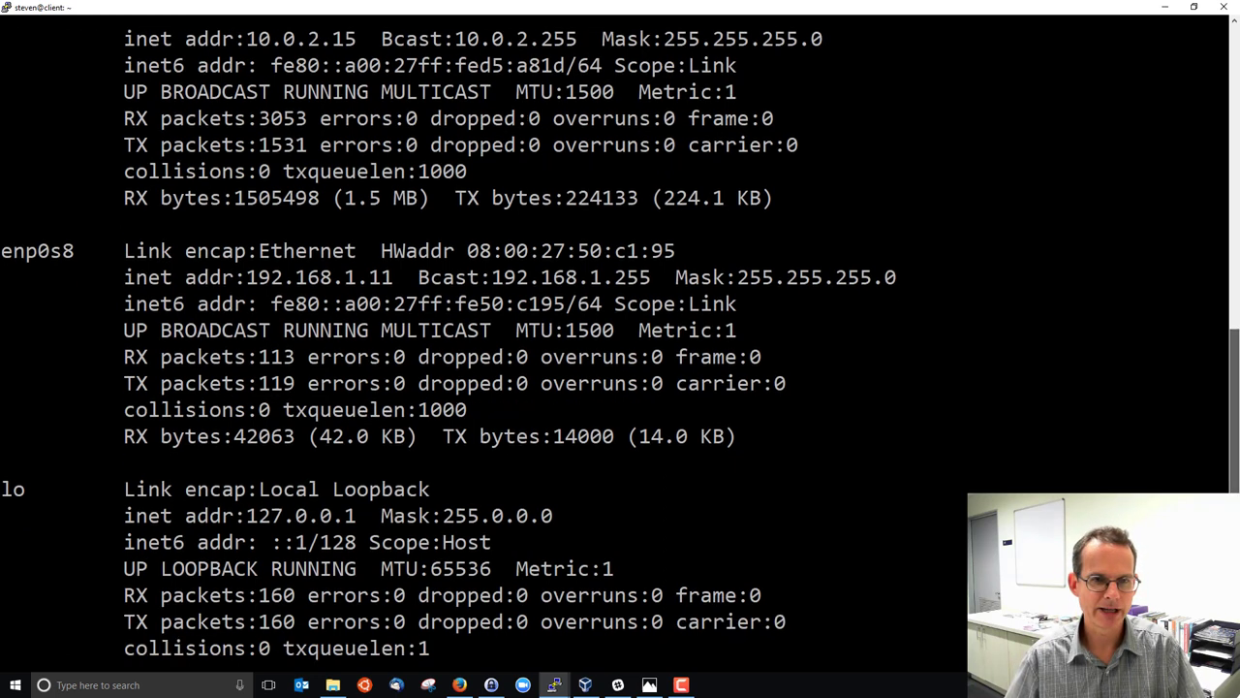
scroll(down, 3)
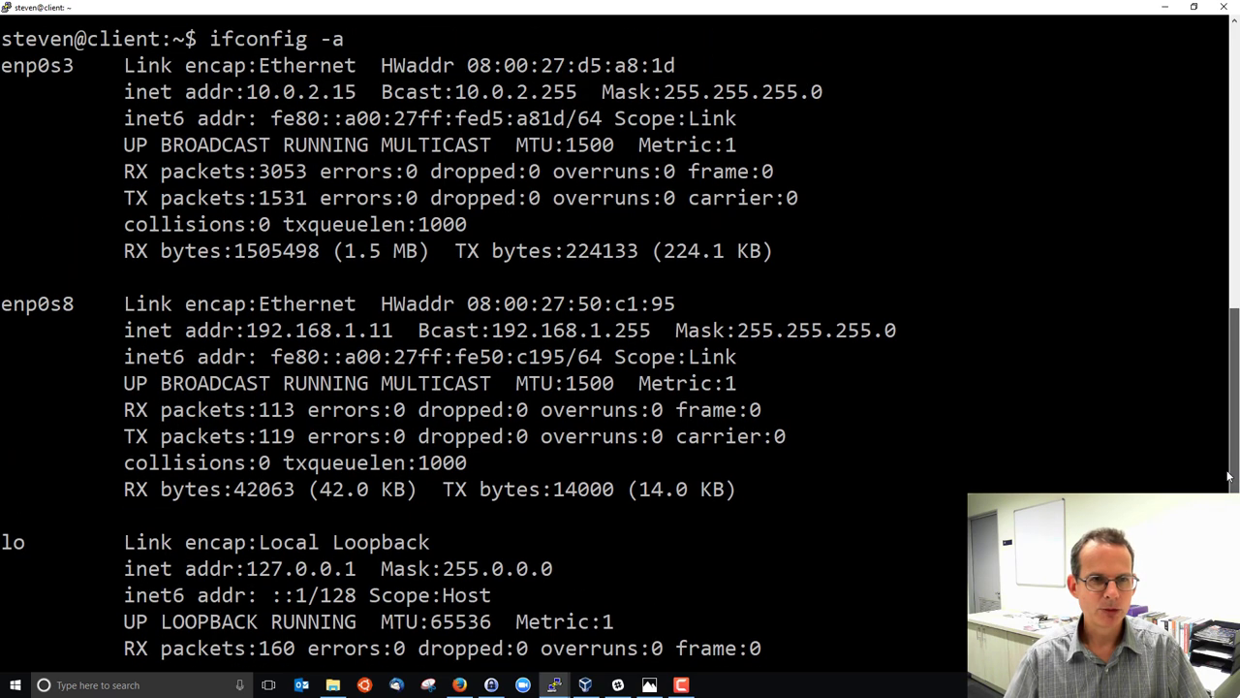
scroll(down, 3)
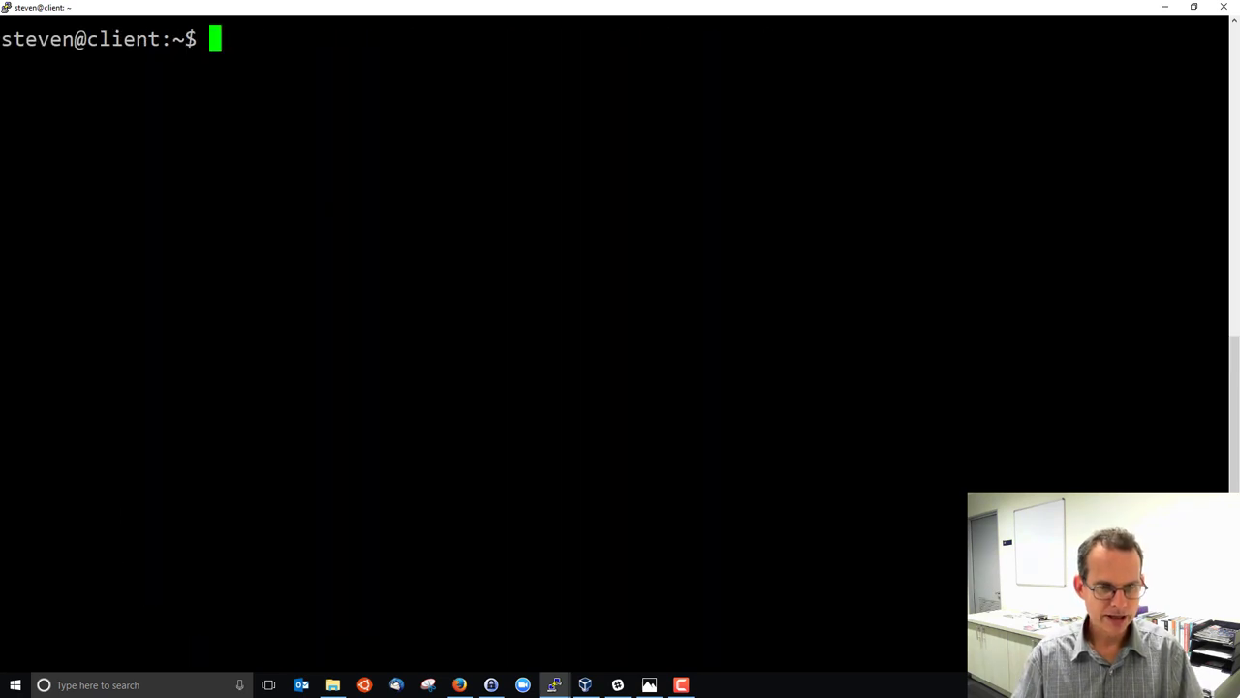
Run sudo ifconfig enp0s8 down to disable the interface
text(ifconfig)
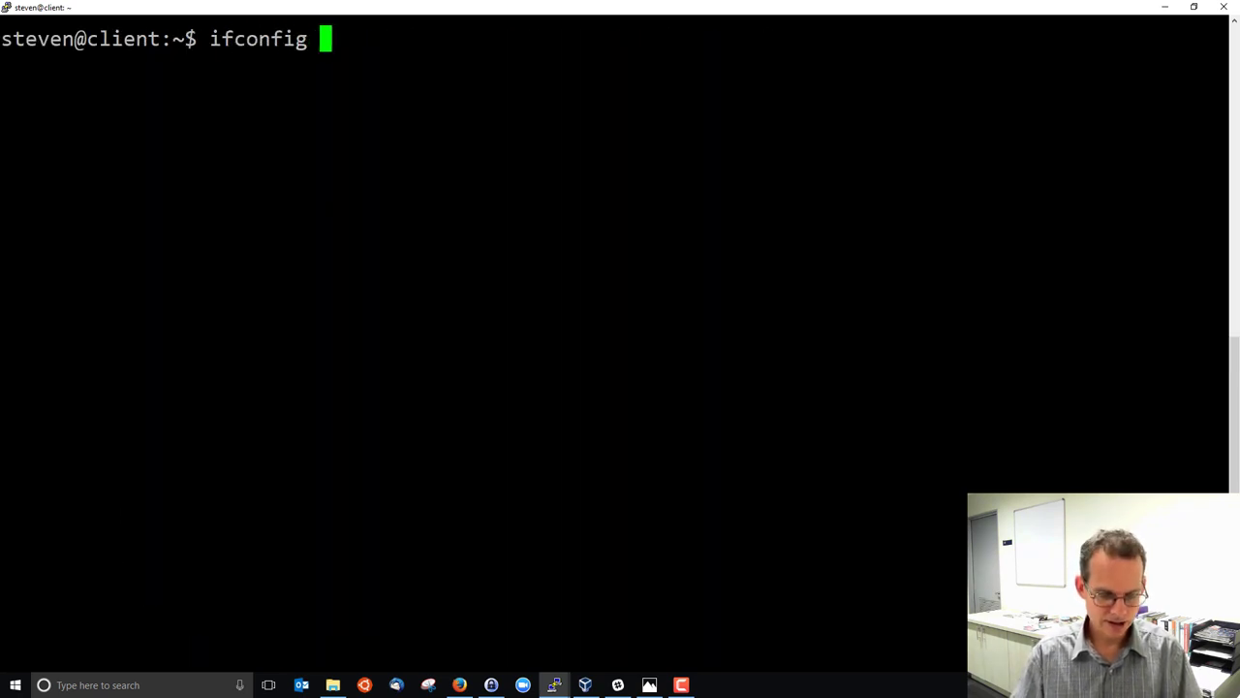
text(enp0s8 down)
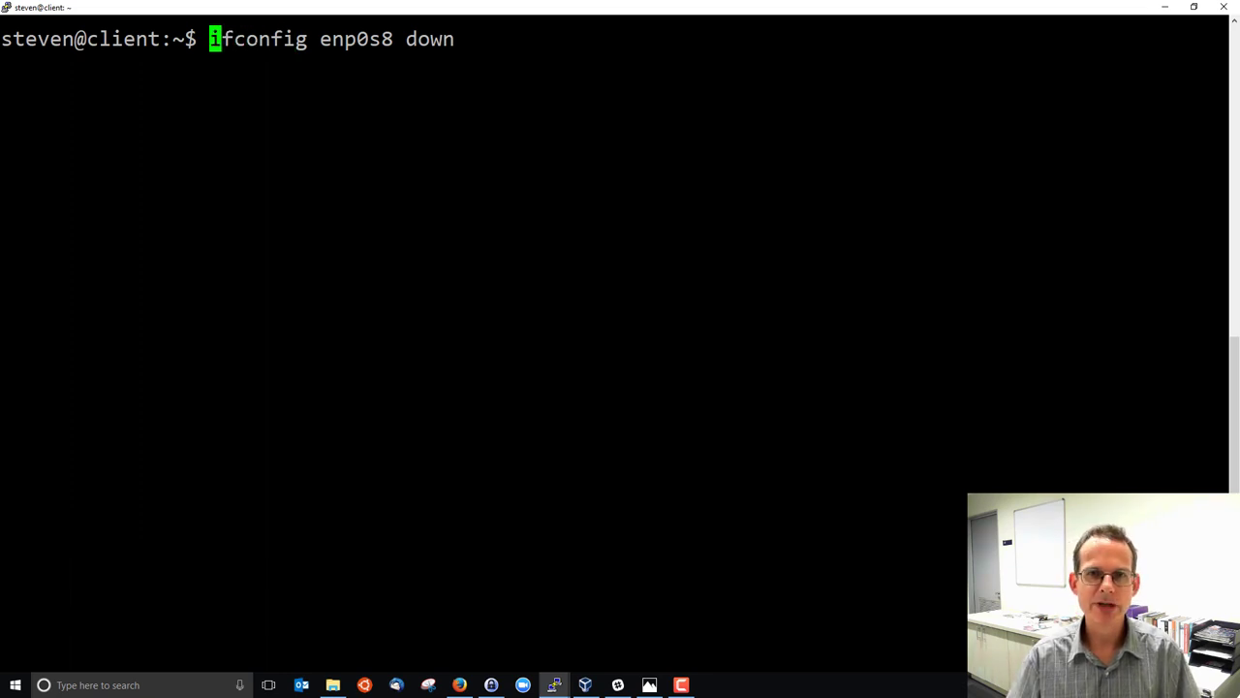
text(sudo)
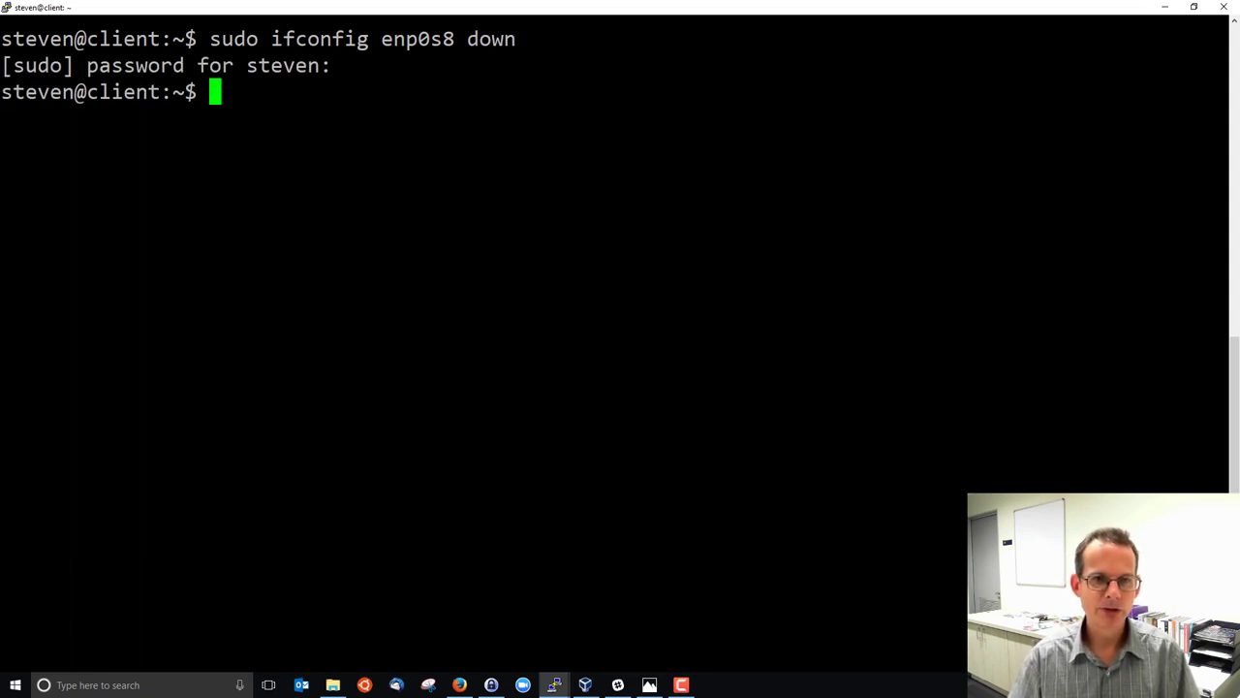
Check enp0s8 is gone with ifconfig and ifconfig -a, then run sudo ifconfig enp0s8 up
text(ifconfig)
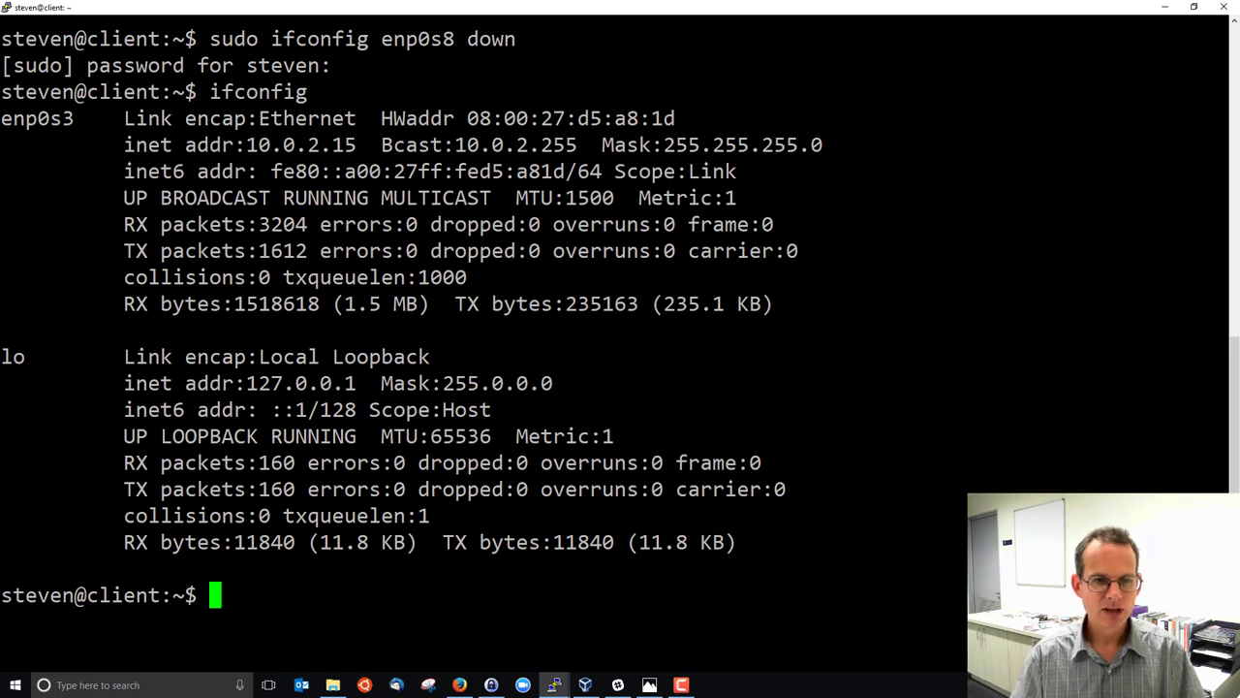
text(ifconfig -)
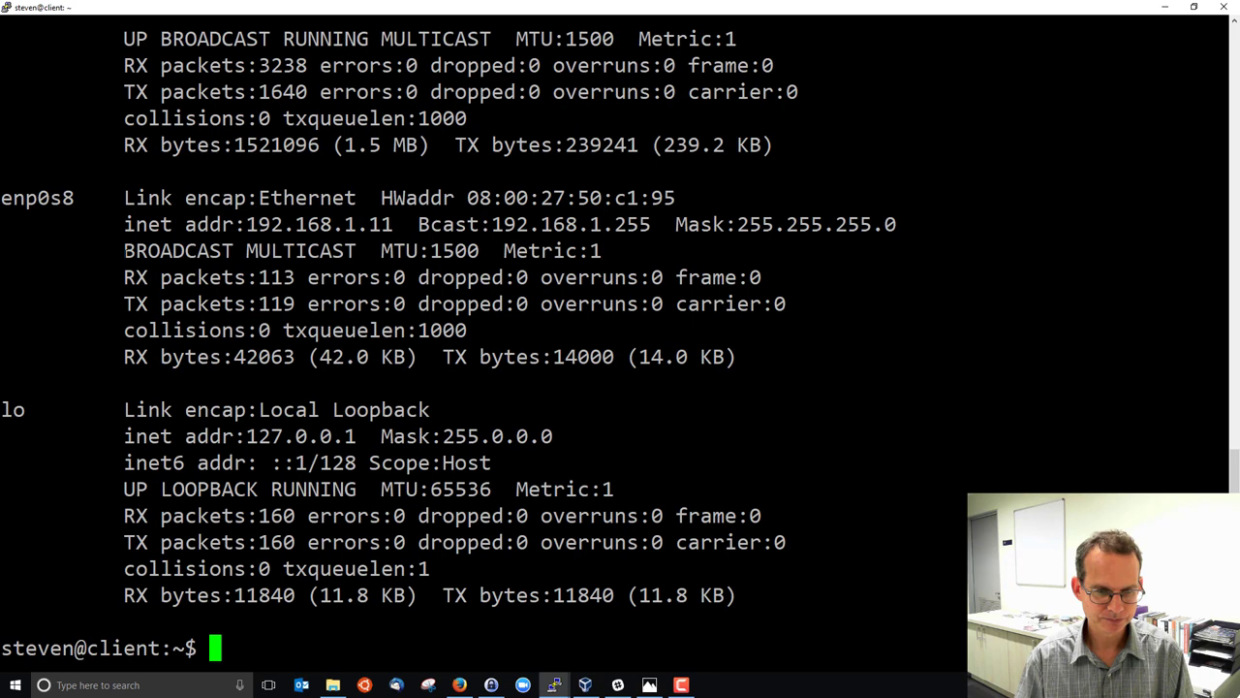
text(ifconfig -a)
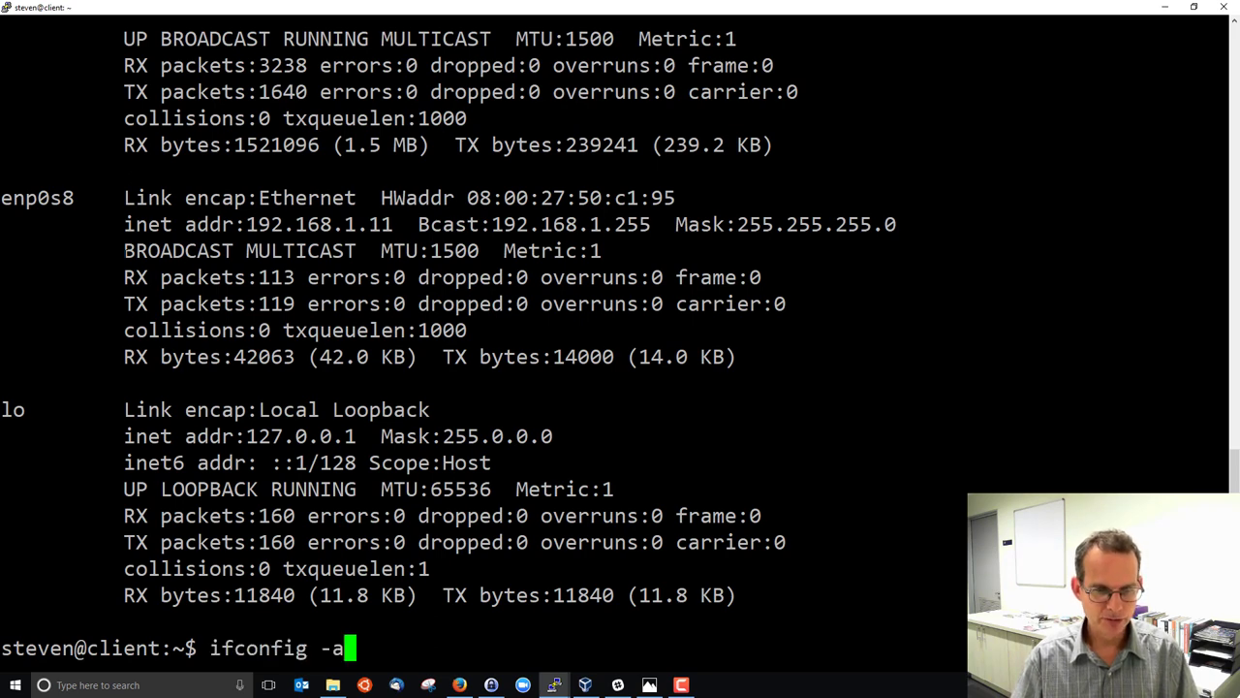
text(sudo ifconfig enp0s8 up)
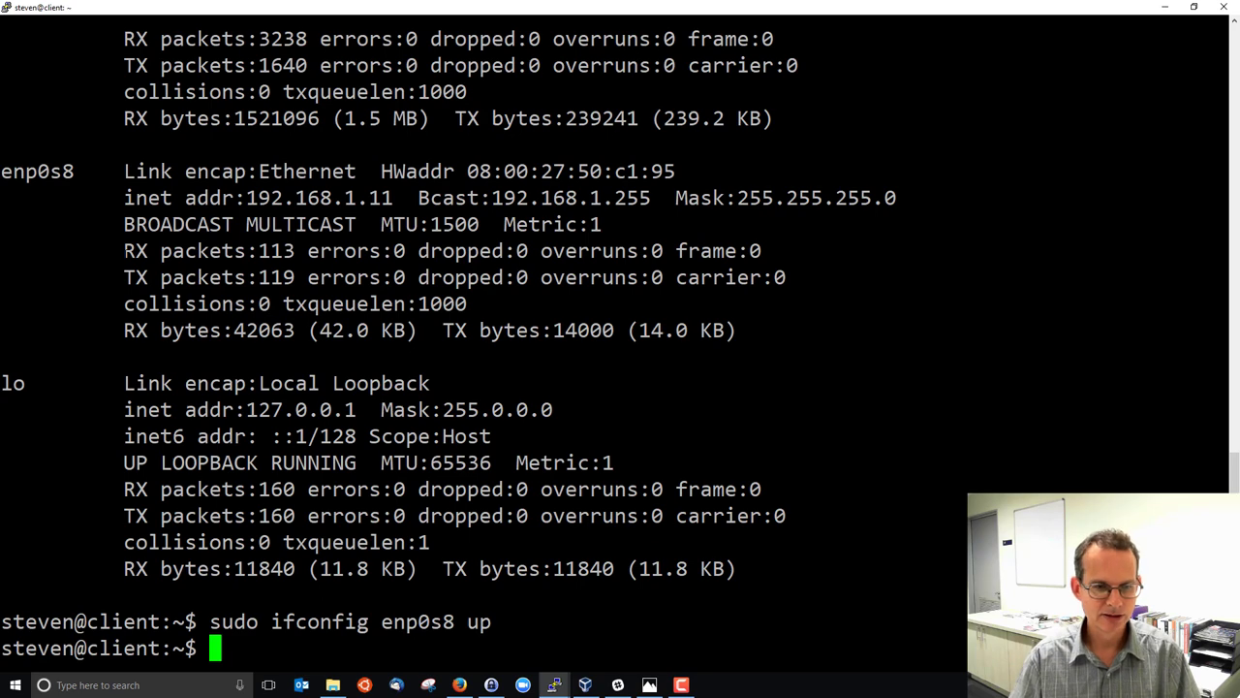
Run ifconfig to confirm enp0s8 is UP at 192.168.1.11, then clear the screen
text(ifconfig)
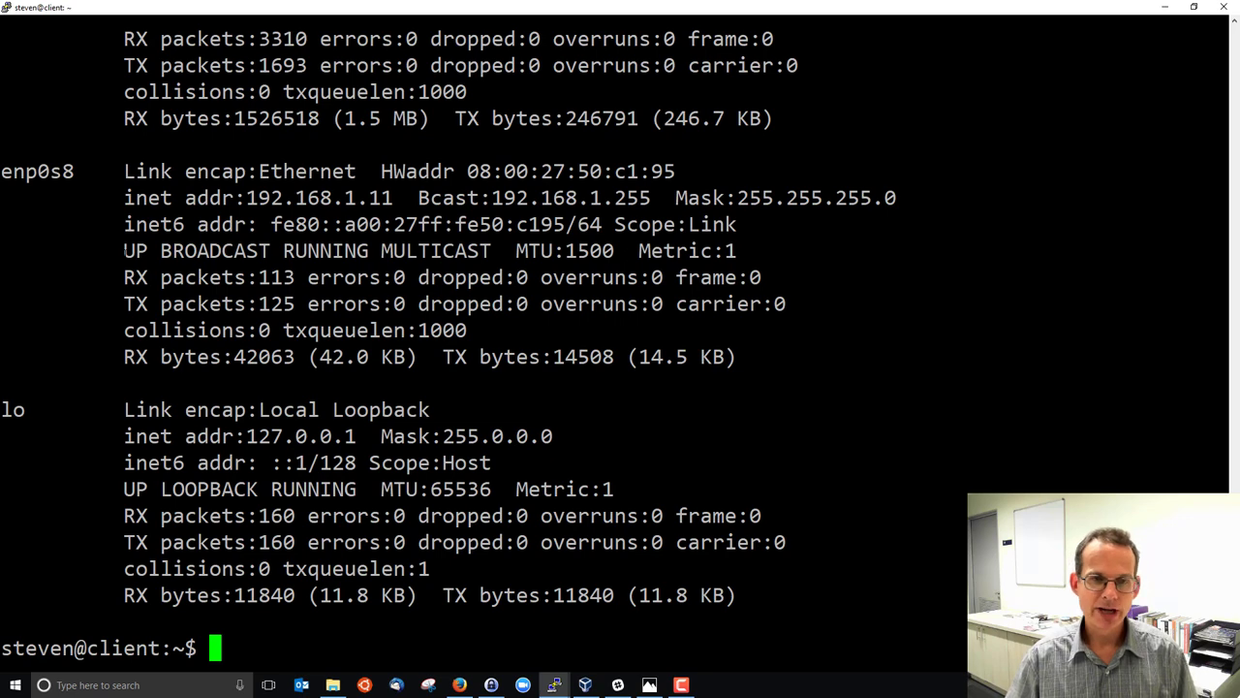
text(c)
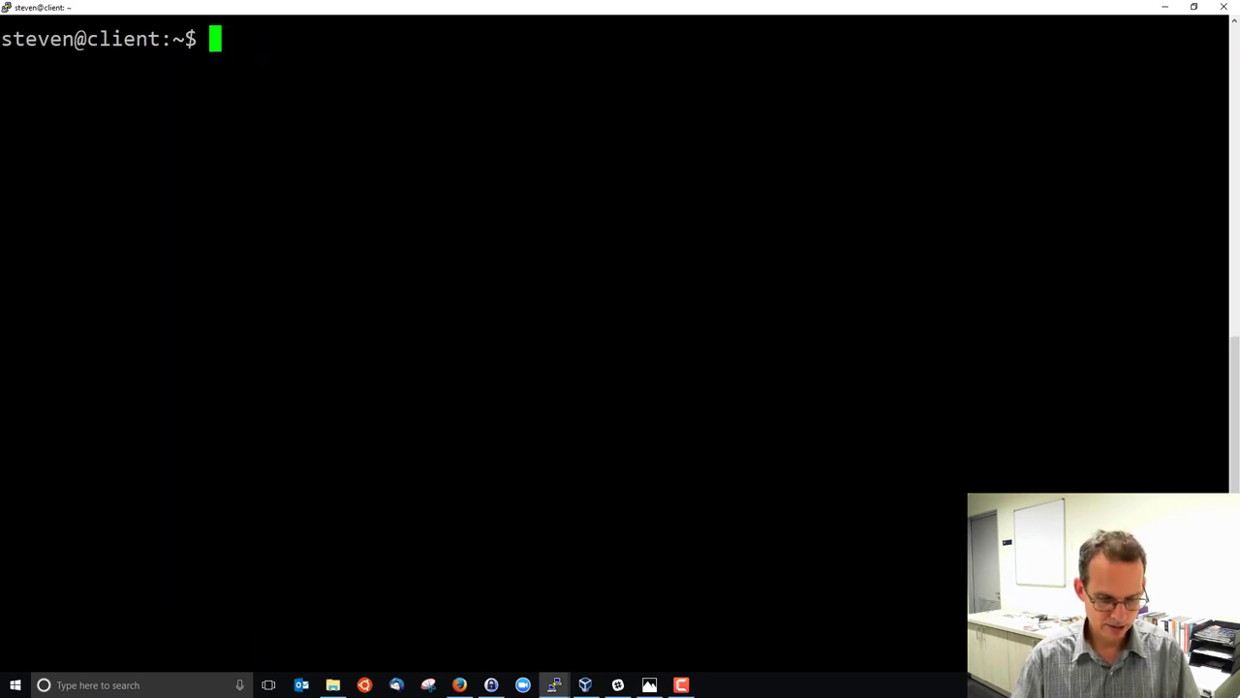
Run sudo ifconfig enp0s8 192.168.1.12 netmask 255.255.255.0 up
text(sudo ifcon)
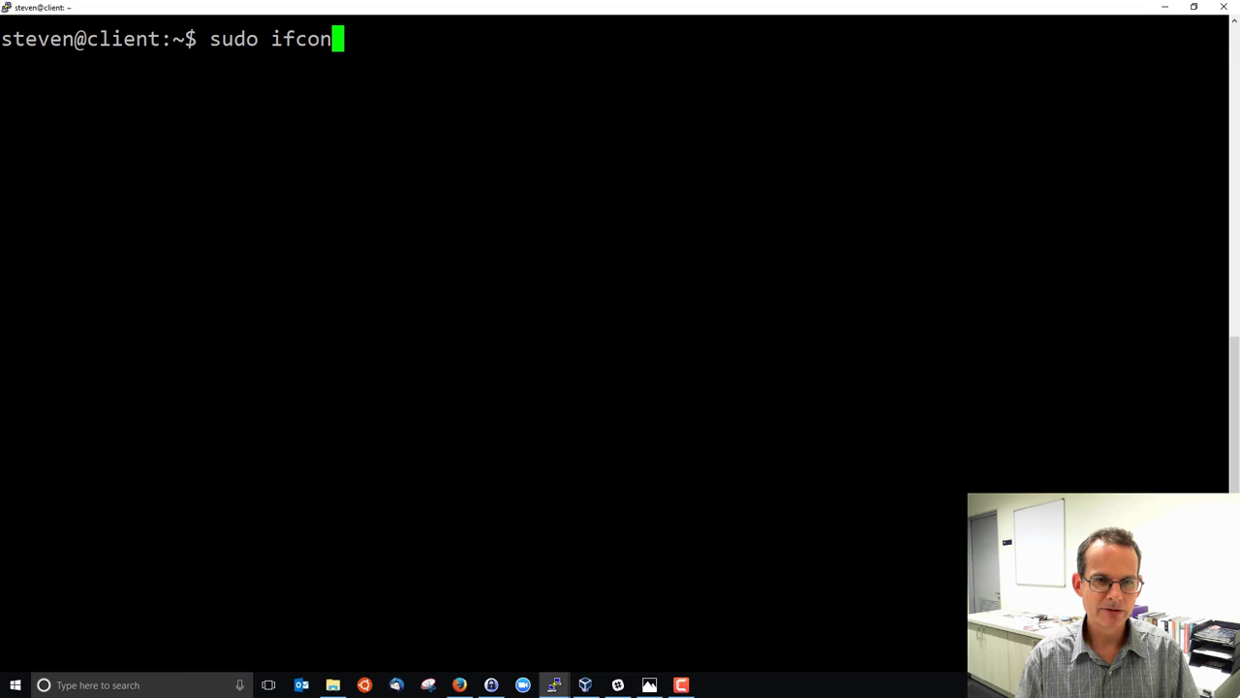
text(fig enp)
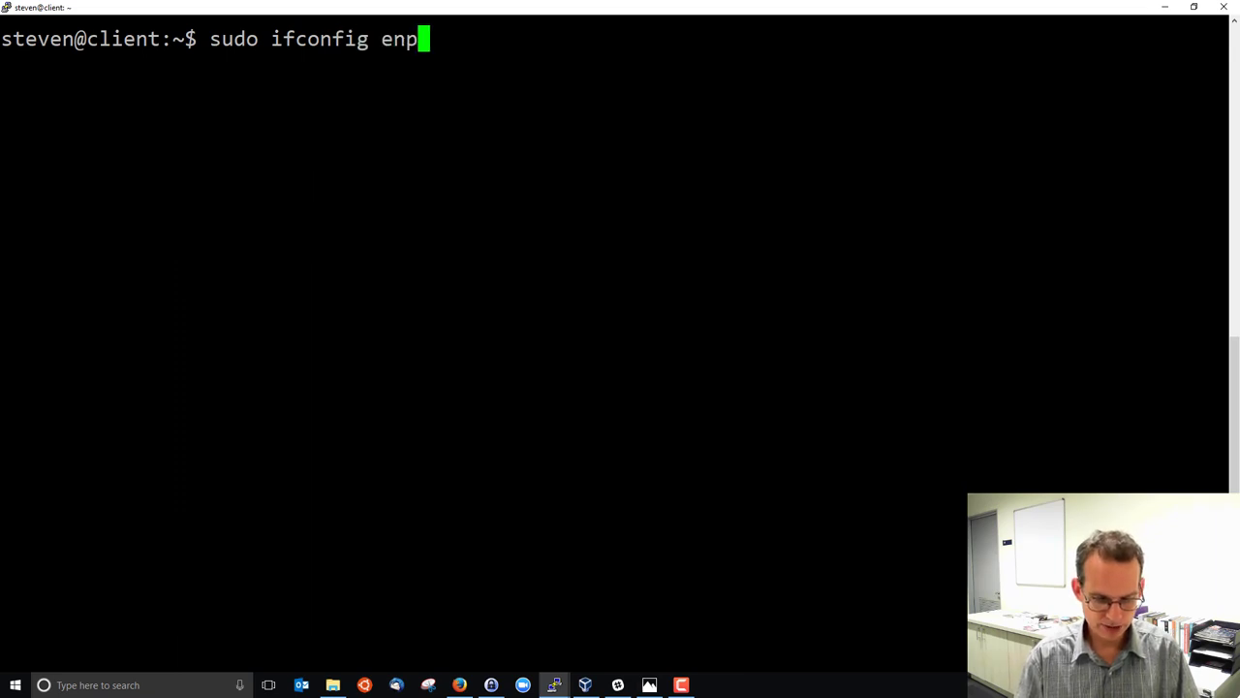
text(0s8)
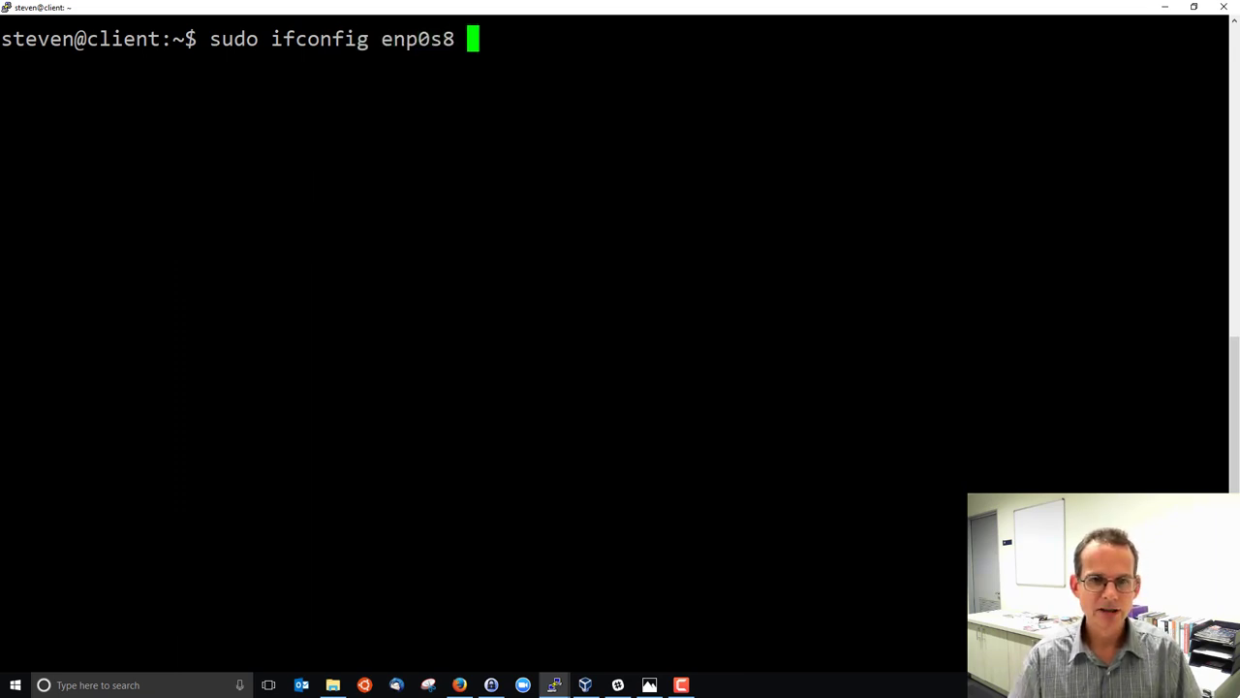
text(1)
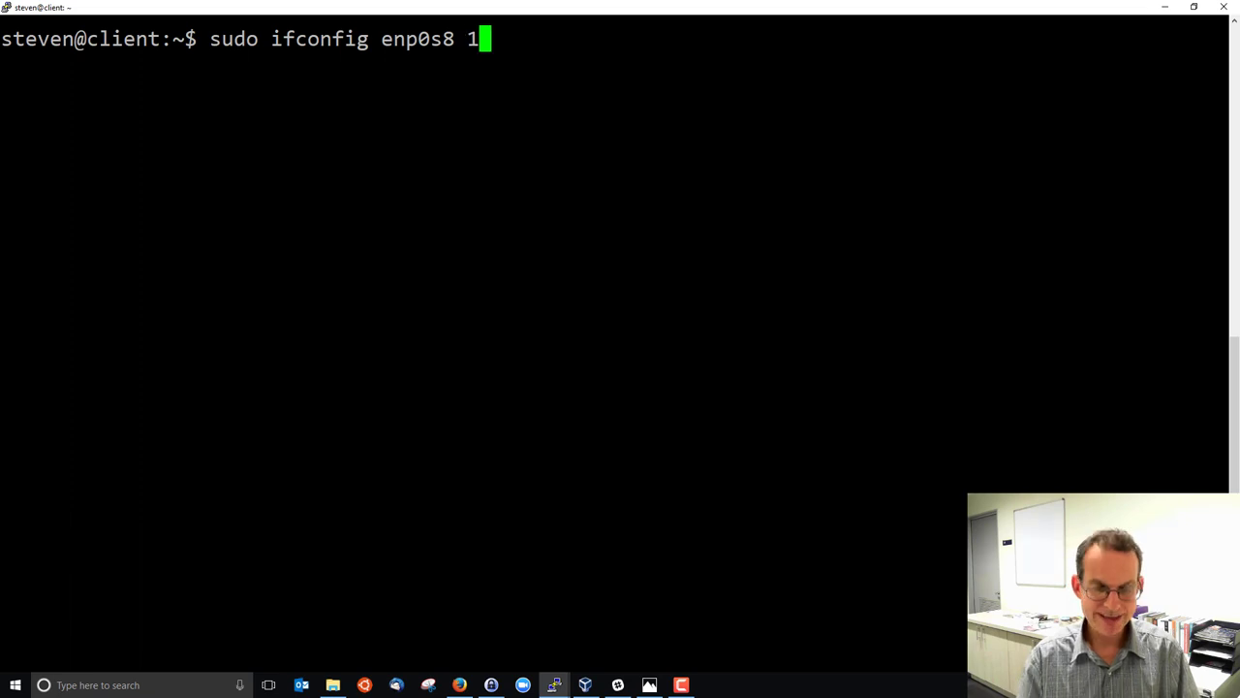
text(92.168.1.)
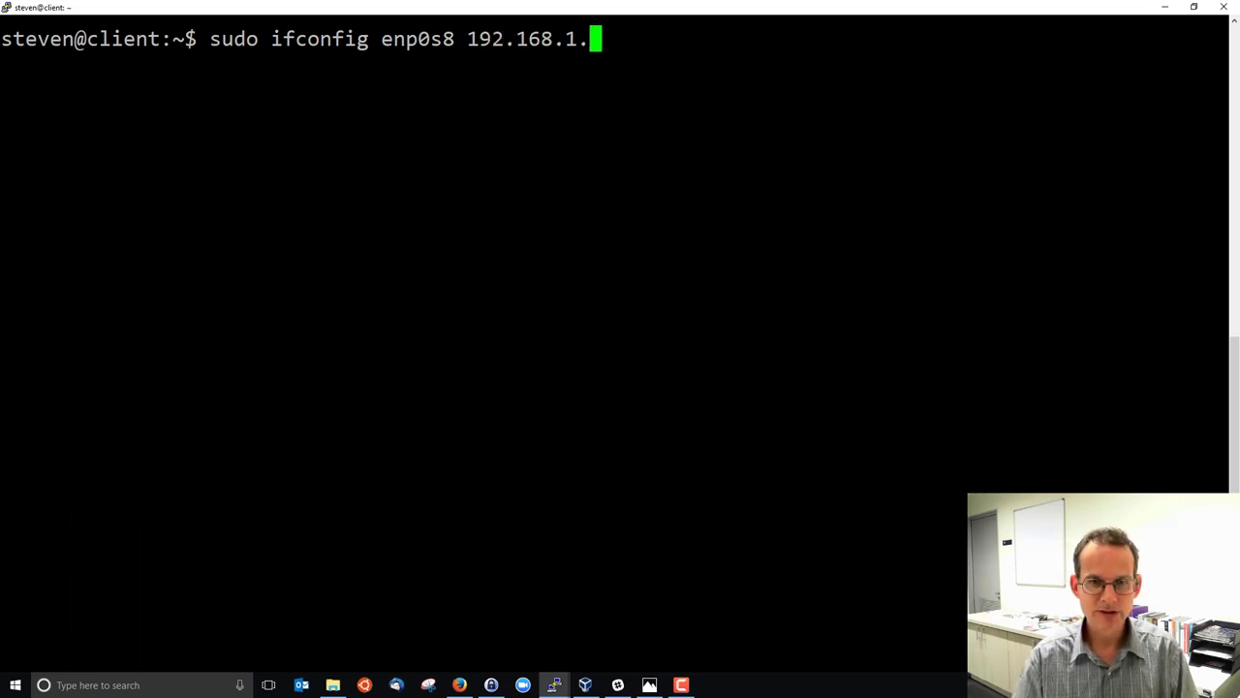
text(12)
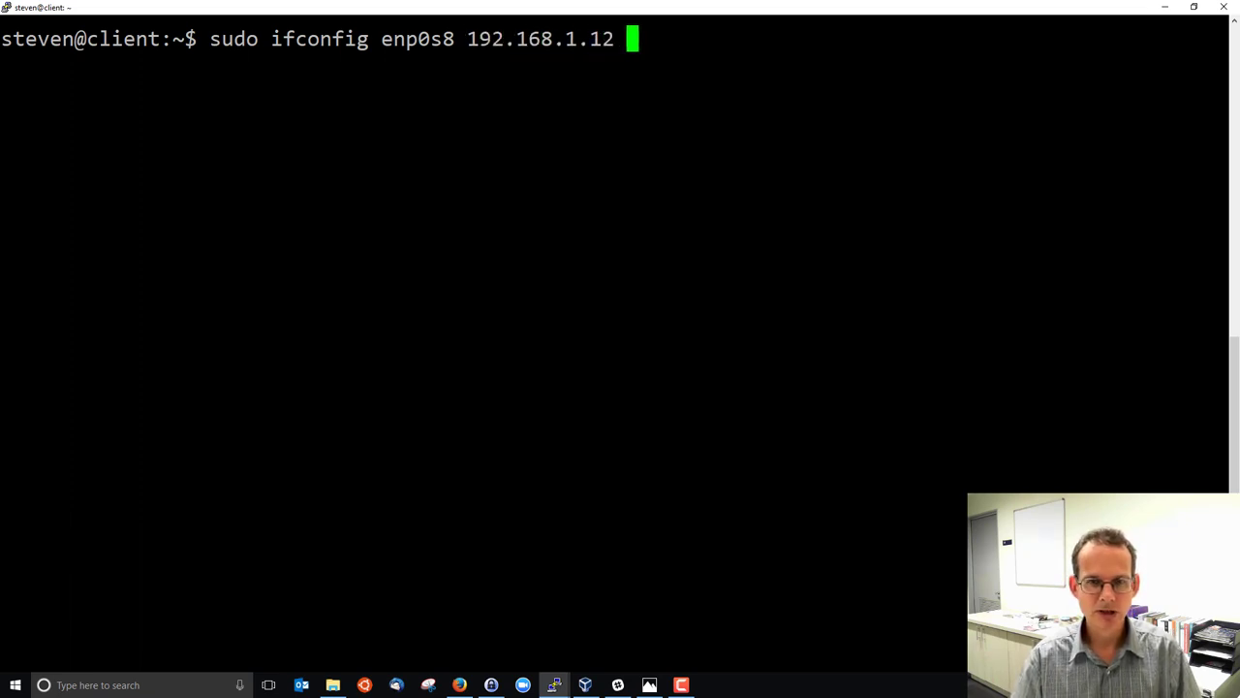
text(netmask)
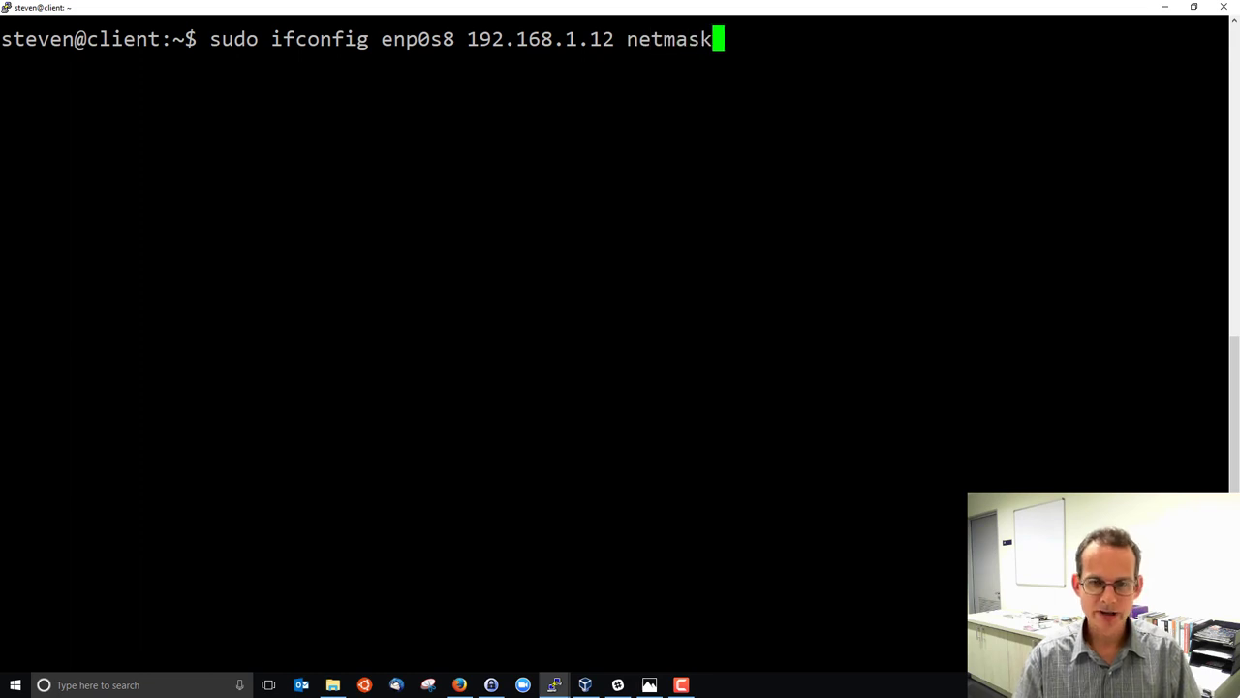
text(255.255.)
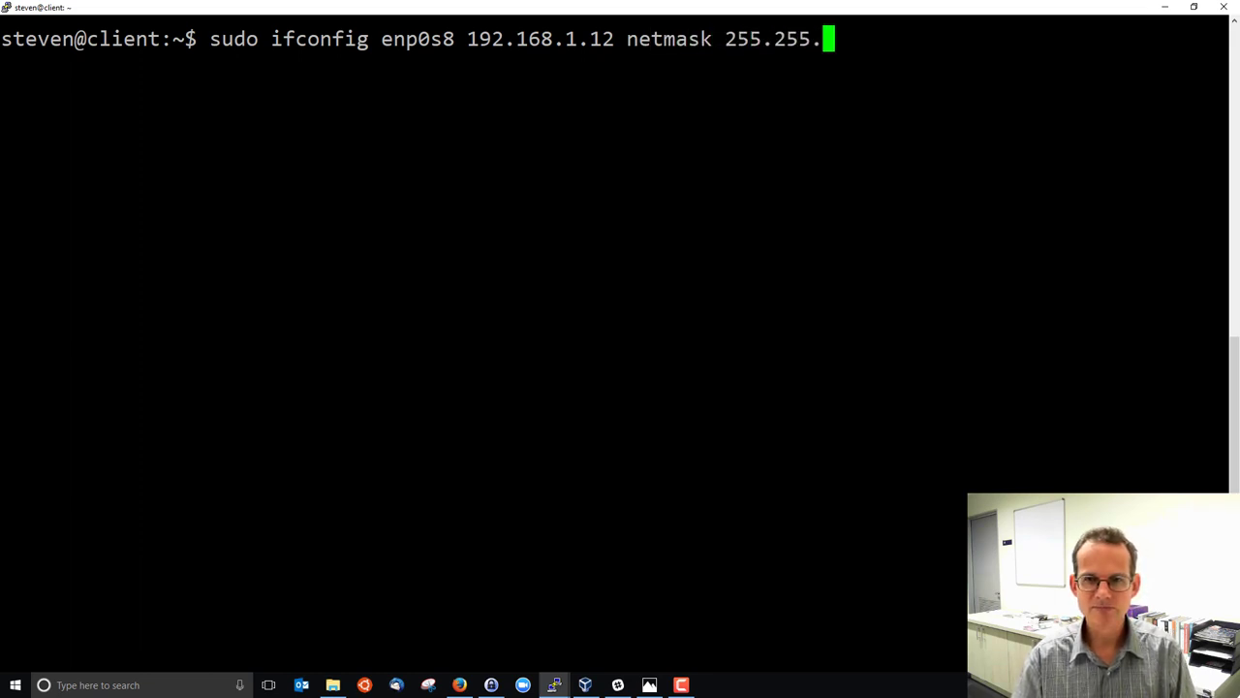
text(255.0)
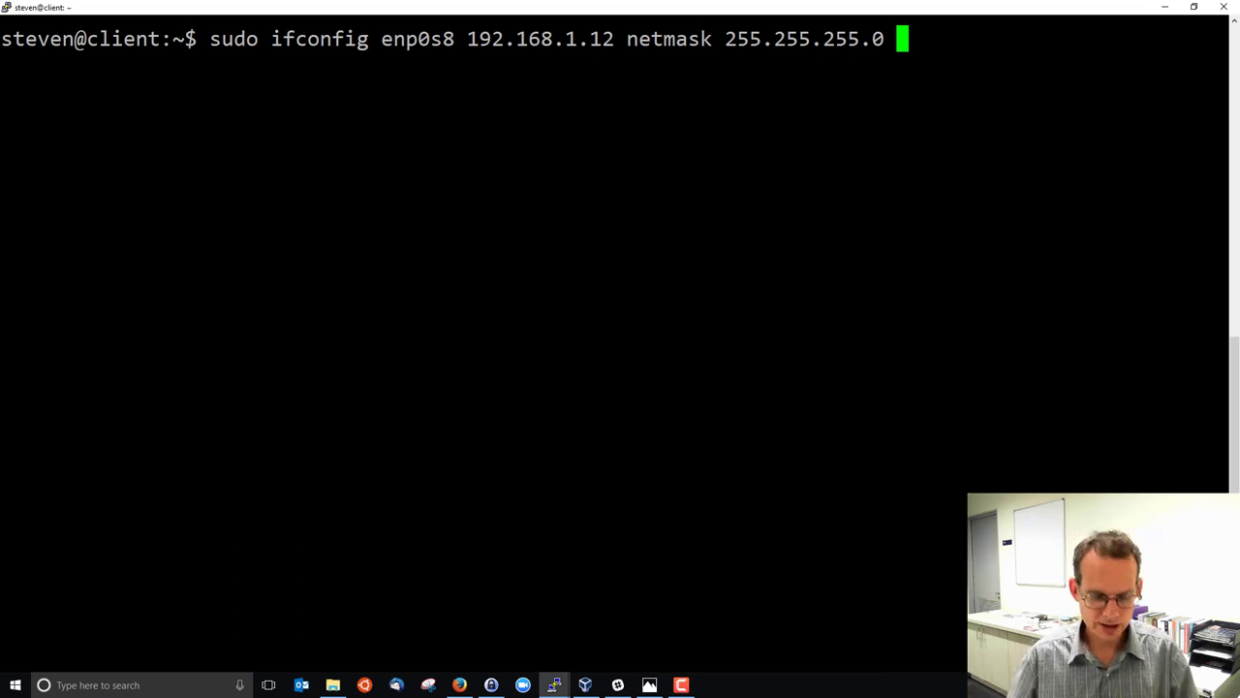
text(up)
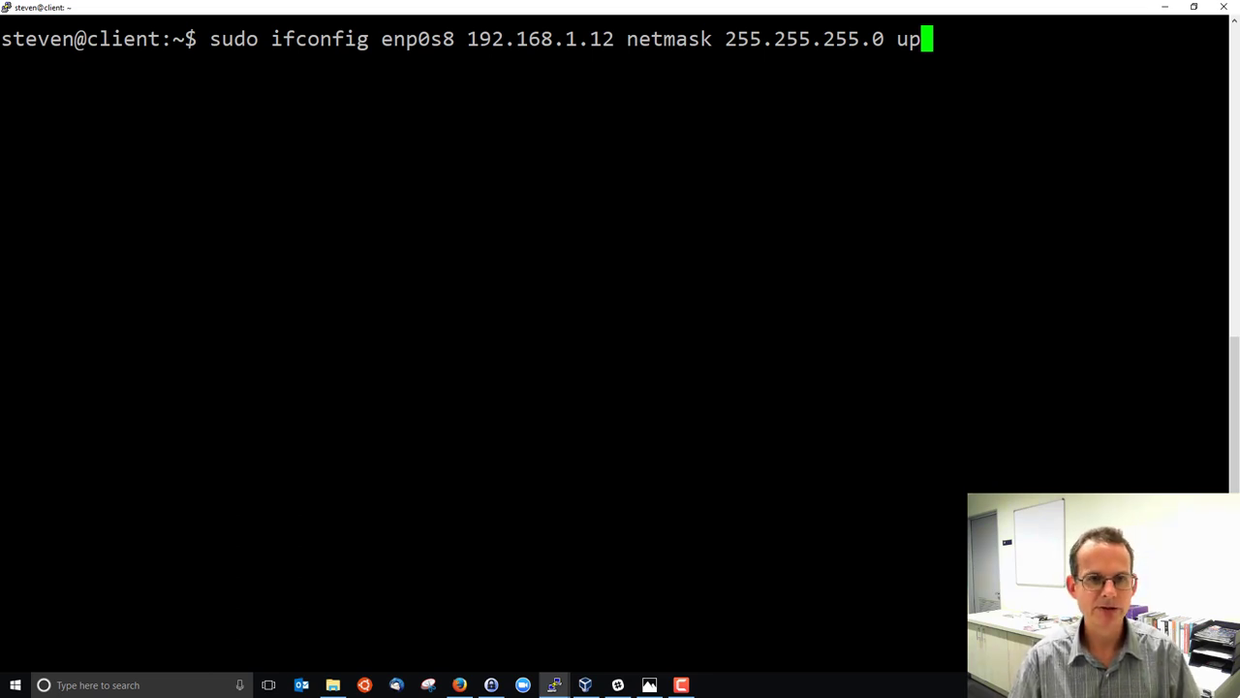
text(ifco)
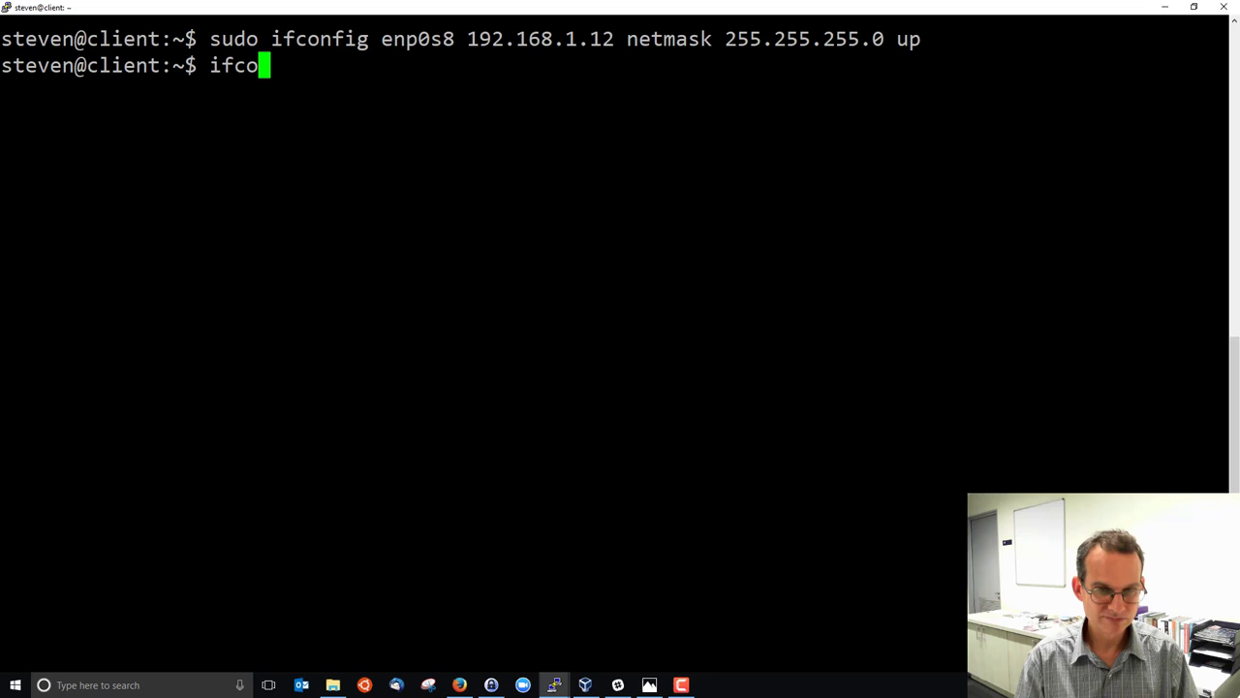
Run ifconfig enp0s8 and highlight its new inet address 192.168.1.12
text(nfig enp0s8)
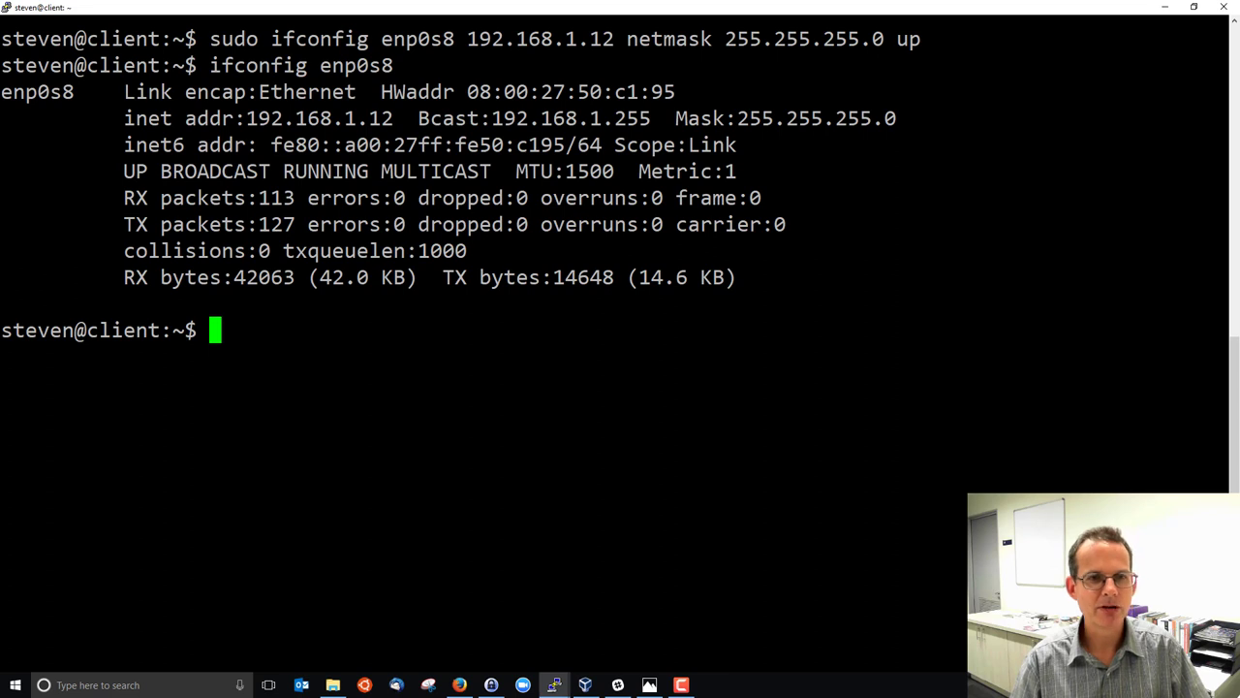
double_click(319, 119)
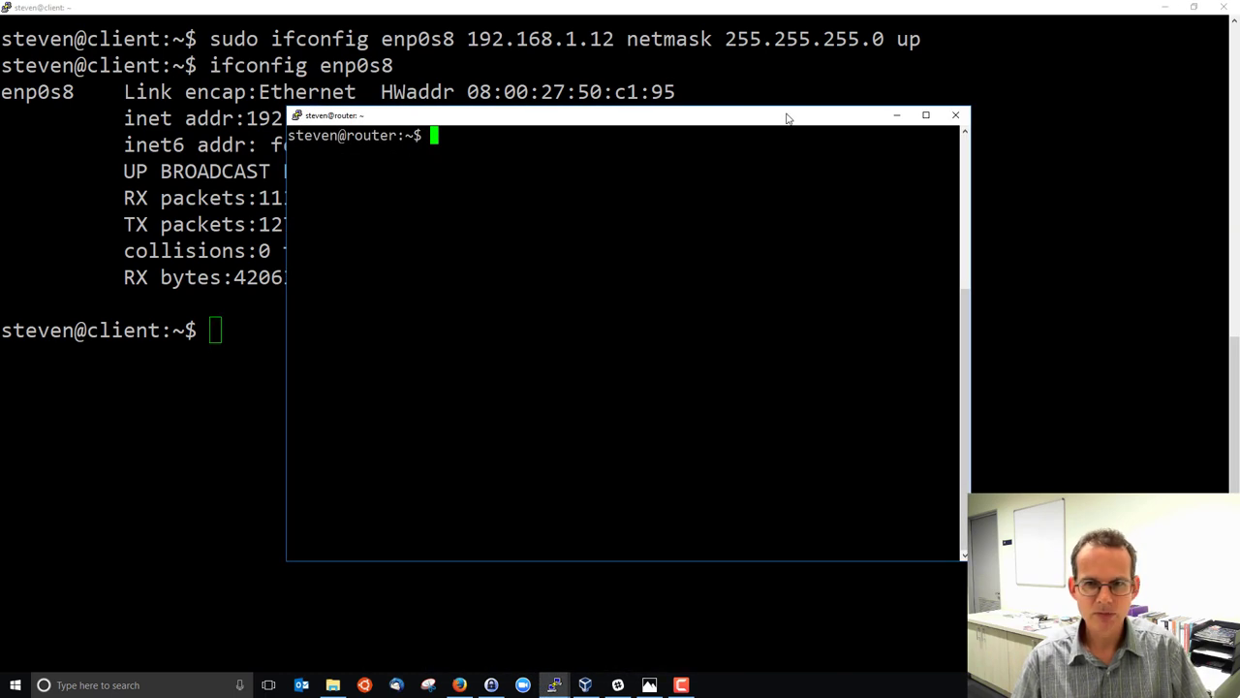
mouse_move(926, 116)
text(ifconfig)
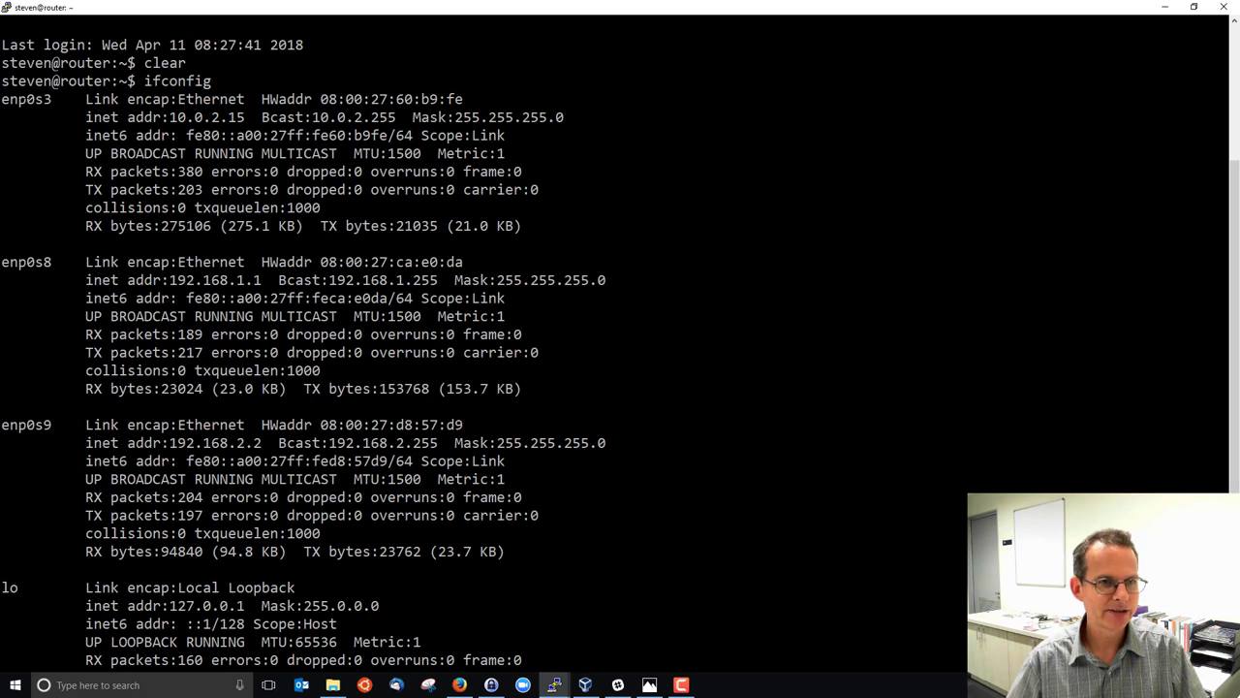
Highlight enp0s9 with its address 192.168.2.2 and the loopback address 127.0.0.1 in the router's ifconfig output
double_click(25, 99)
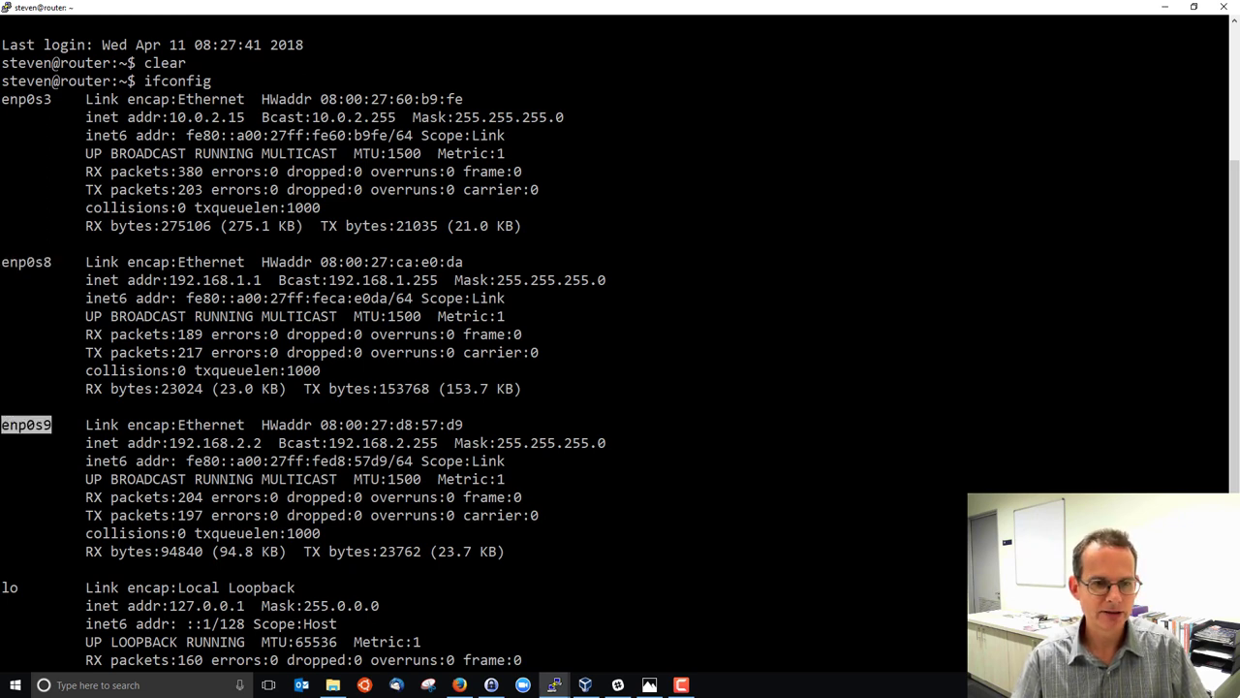
double_click(213, 279)
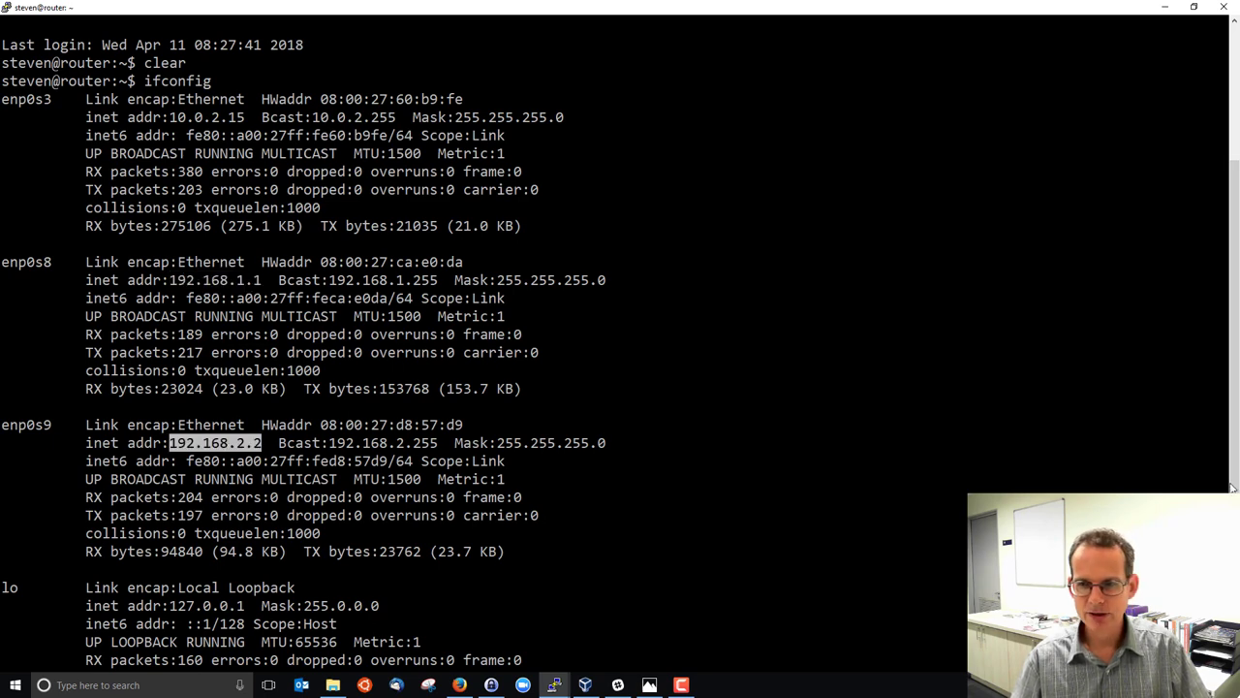
scroll(down, 3)
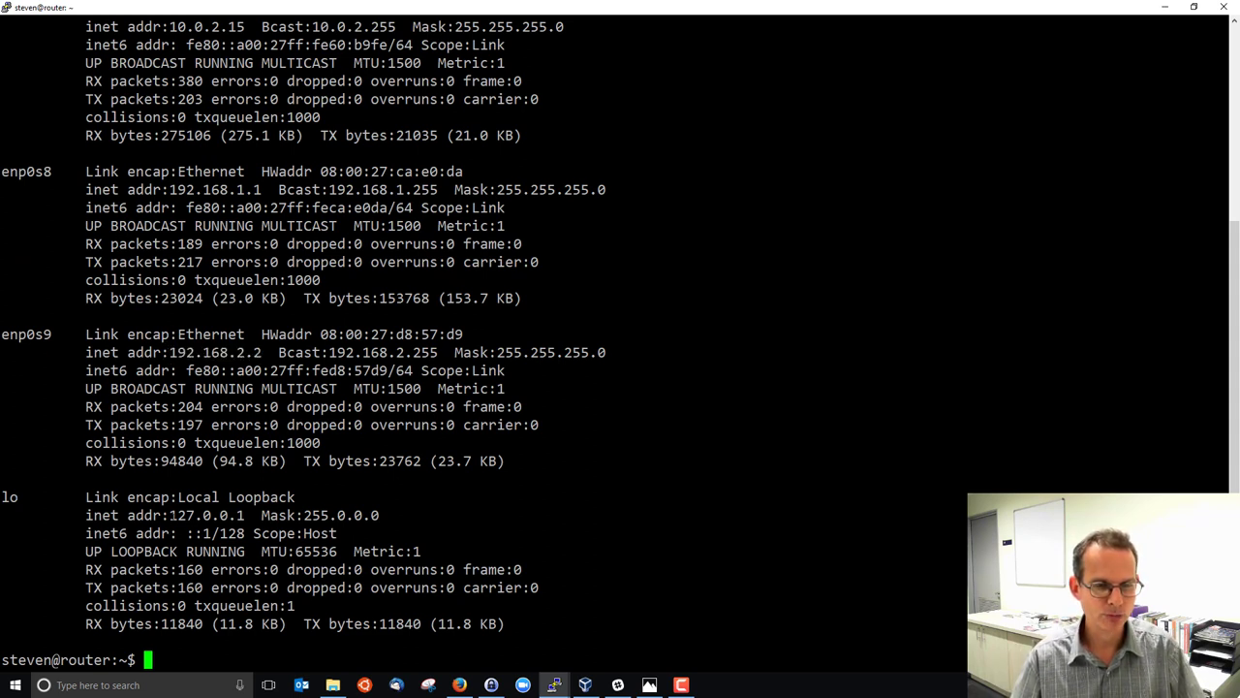
double_click(205, 516)
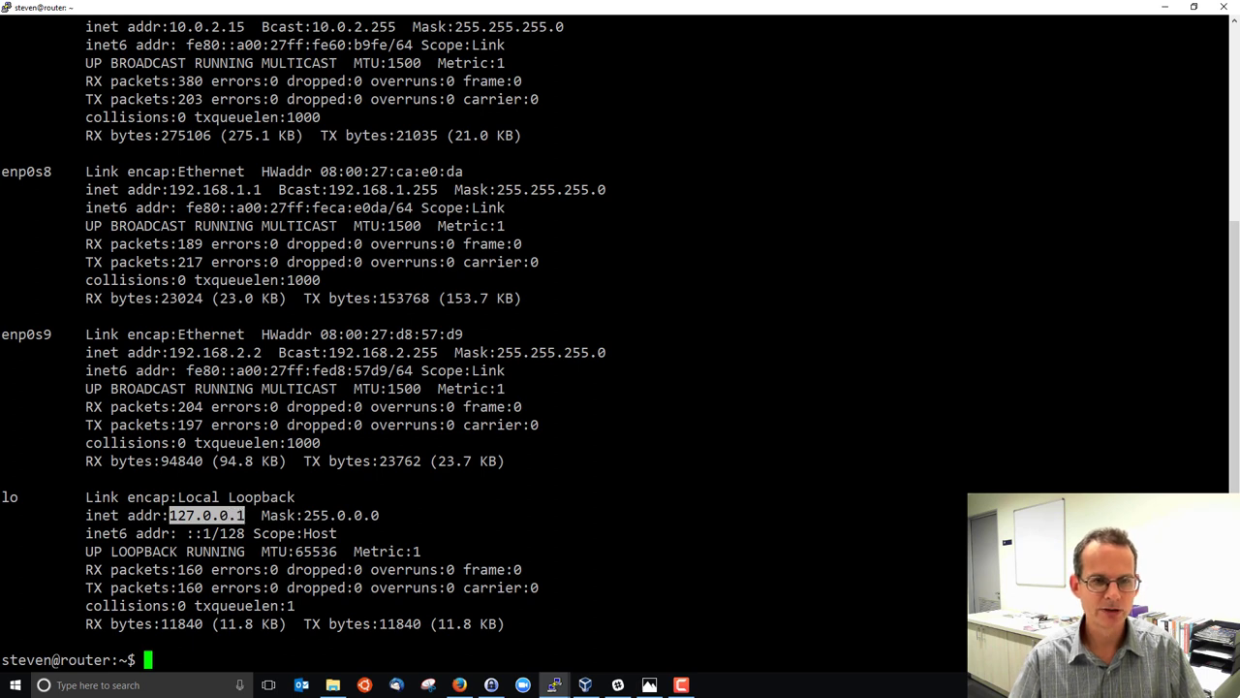